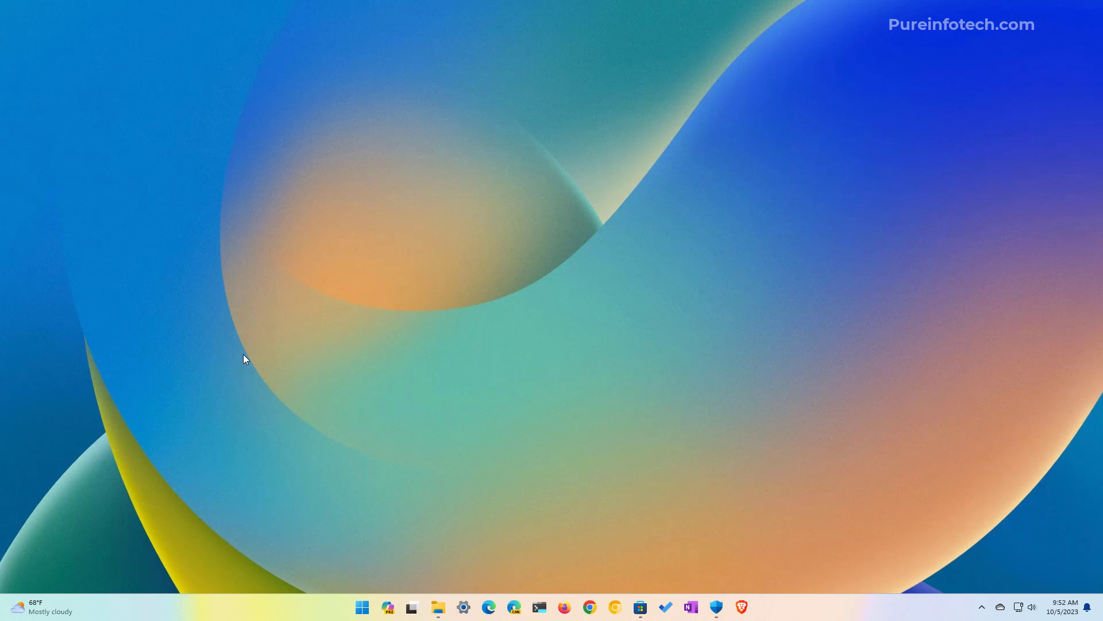
{"action": "mouse_move", "coordinate": [423, 605]}
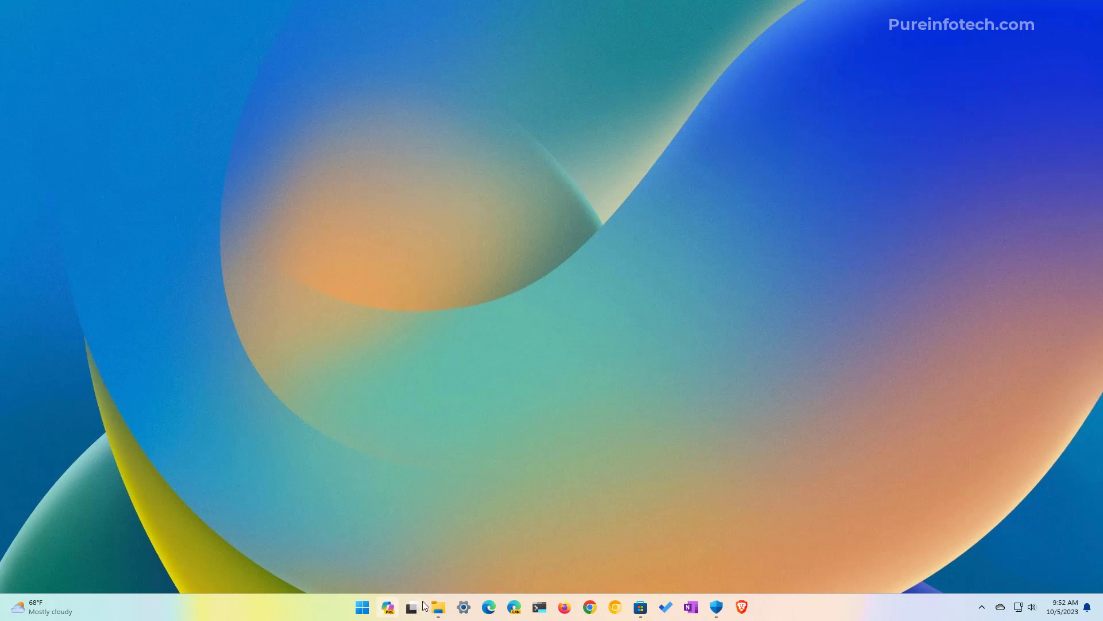
{"action": "mouse_move", "coordinate": [405, 467]}
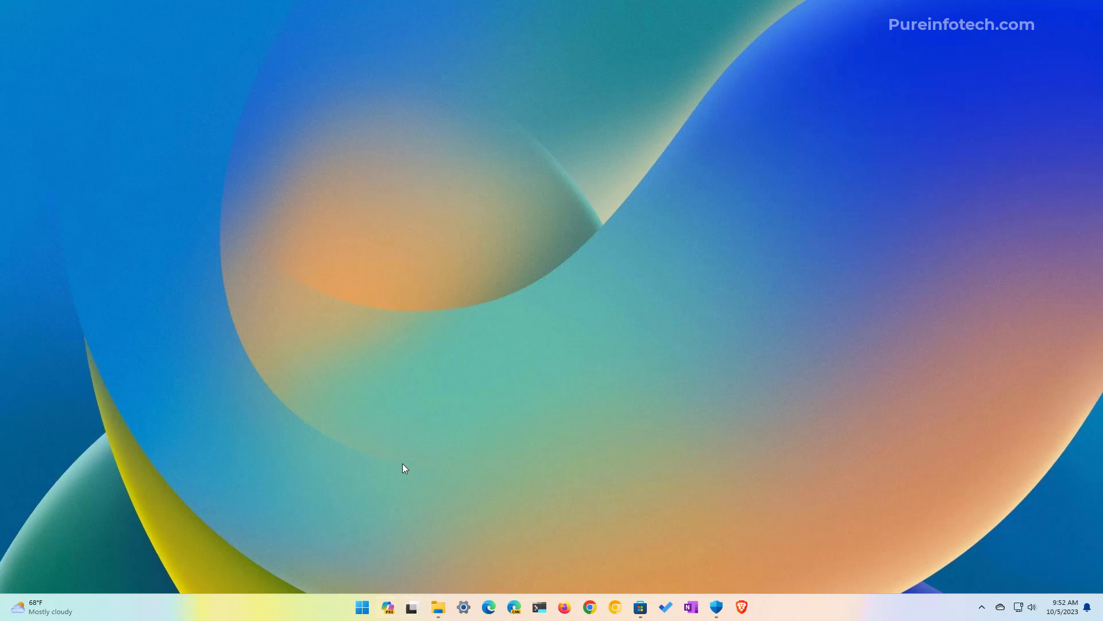
- Switch off the Copilot item in the taskbar personalization settings
{"action": "type", "text": "settings"}
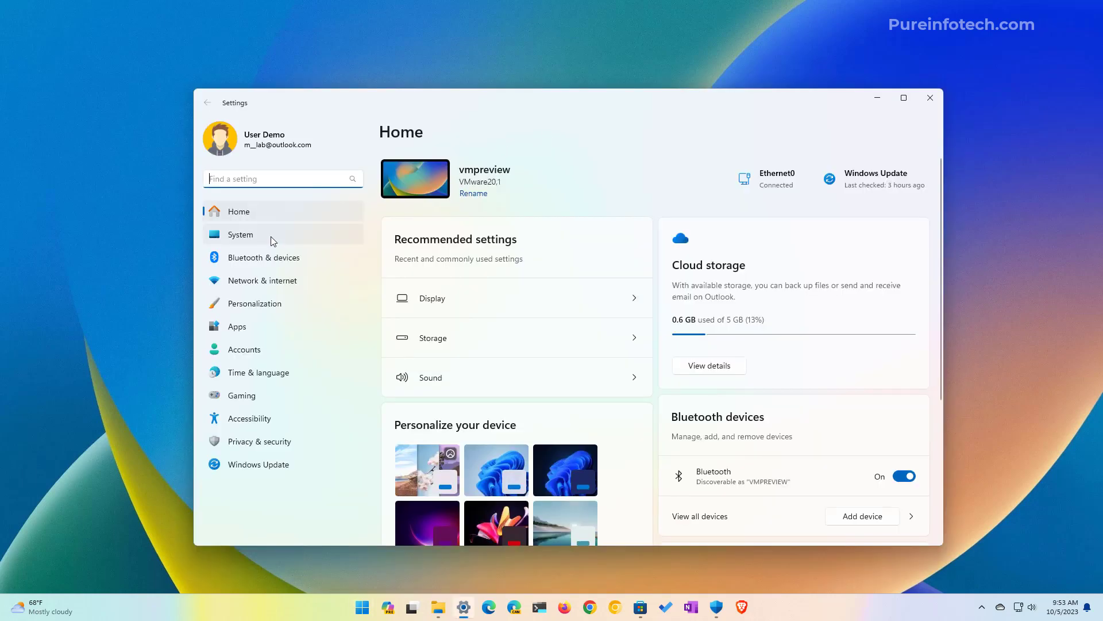
{"action": "mouse_move", "coordinate": [483, 311]}
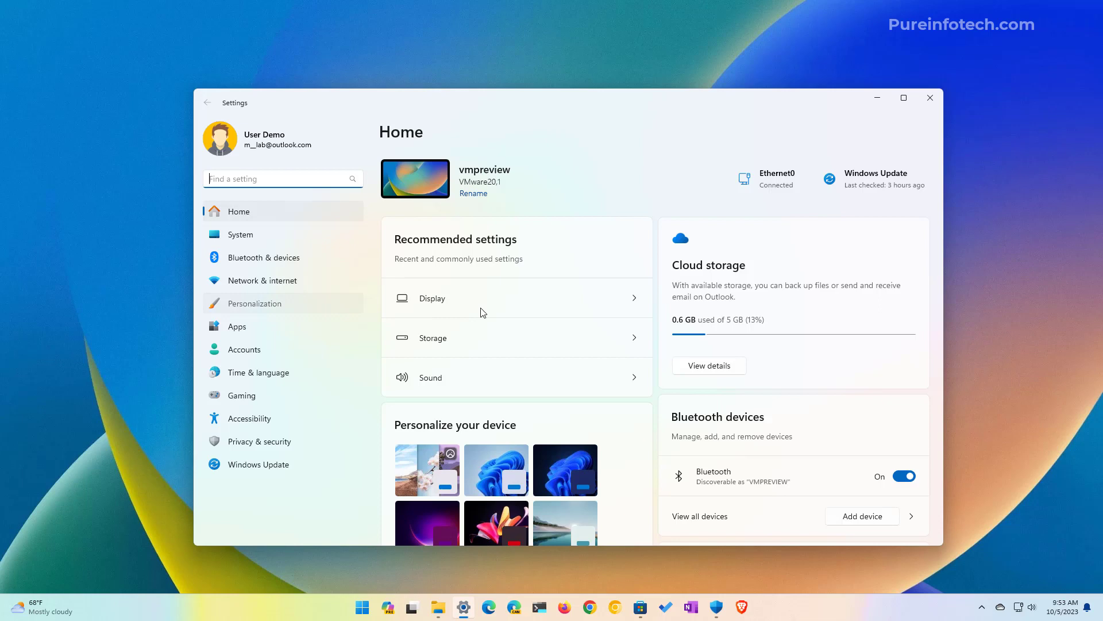
{"action": "left_click", "coordinate": [255, 302]}
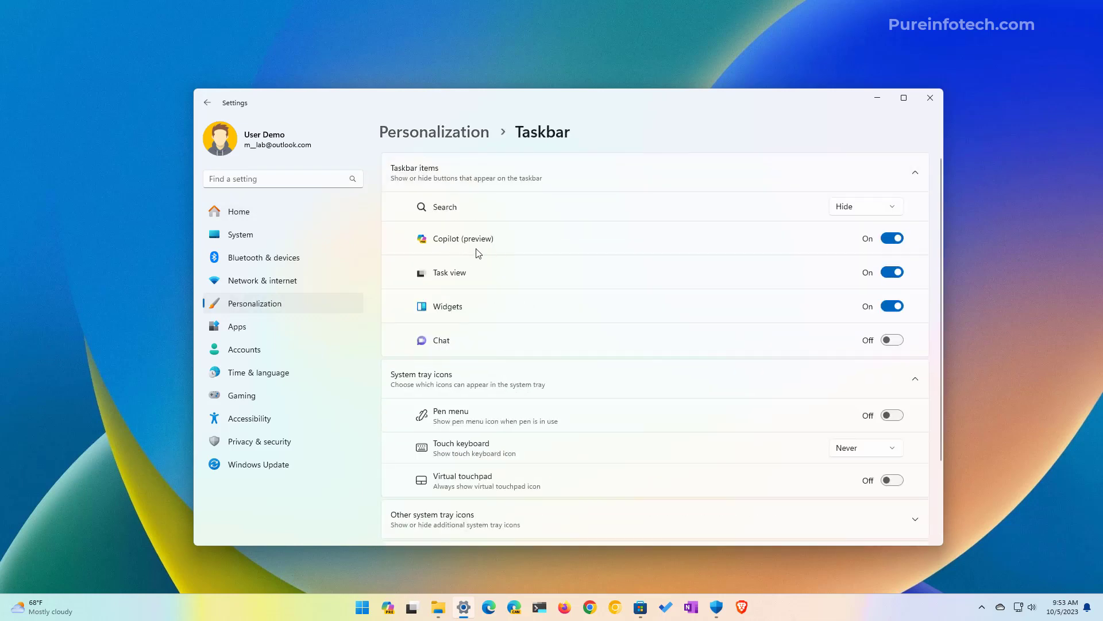
{"action": "left_click", "coordinate": [891, 238]}
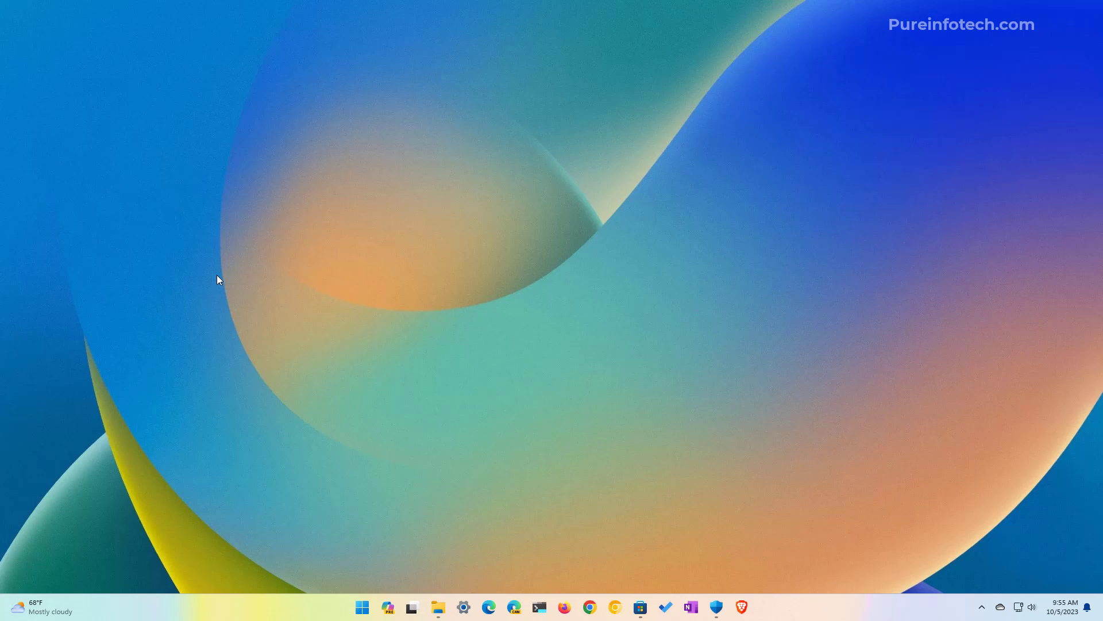
{"action": "mouse_move", "coordinate": [253, 255]}
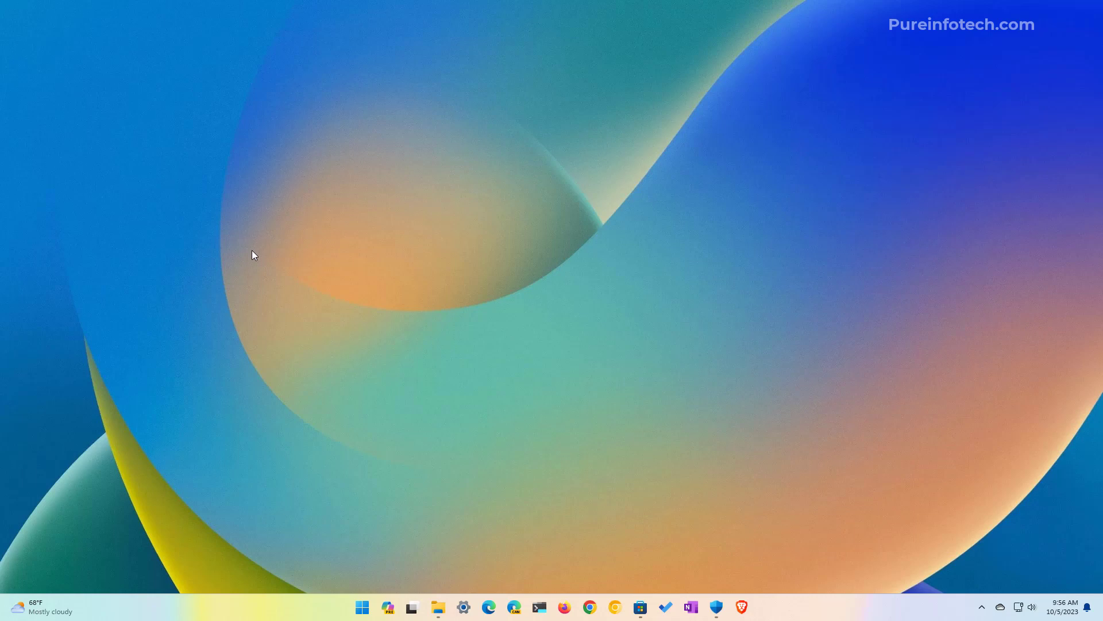
- Launch Group Policy Editor and browse to User Configuration > Windows Components > Windows Copilot
{"action": "left_click", "coordinate": [362, 607]}
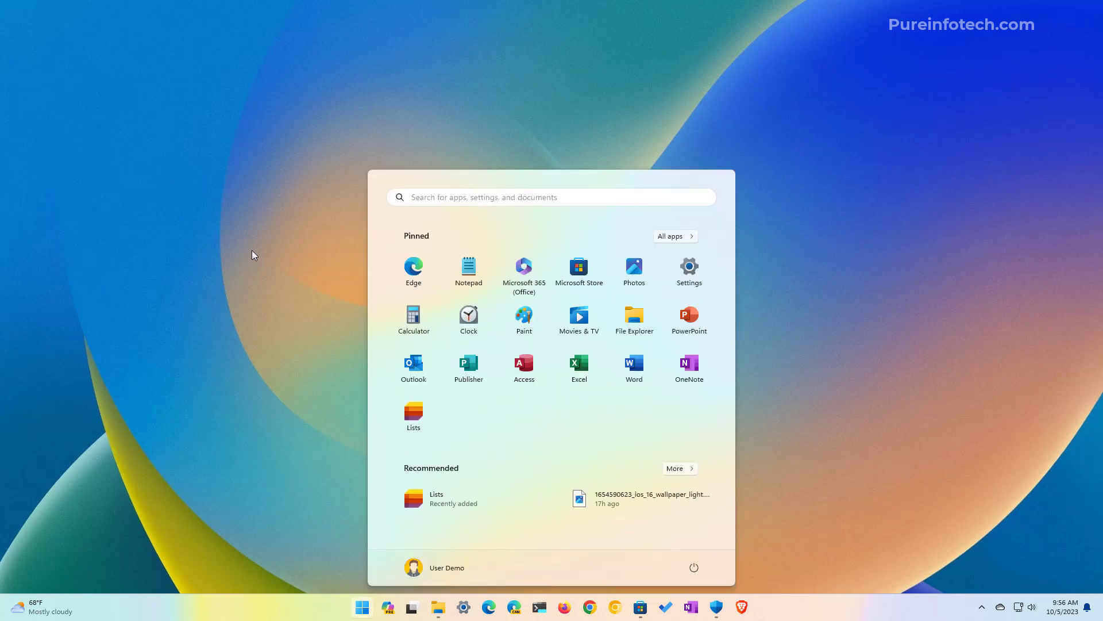
{"action": "type", "text": "group p"}
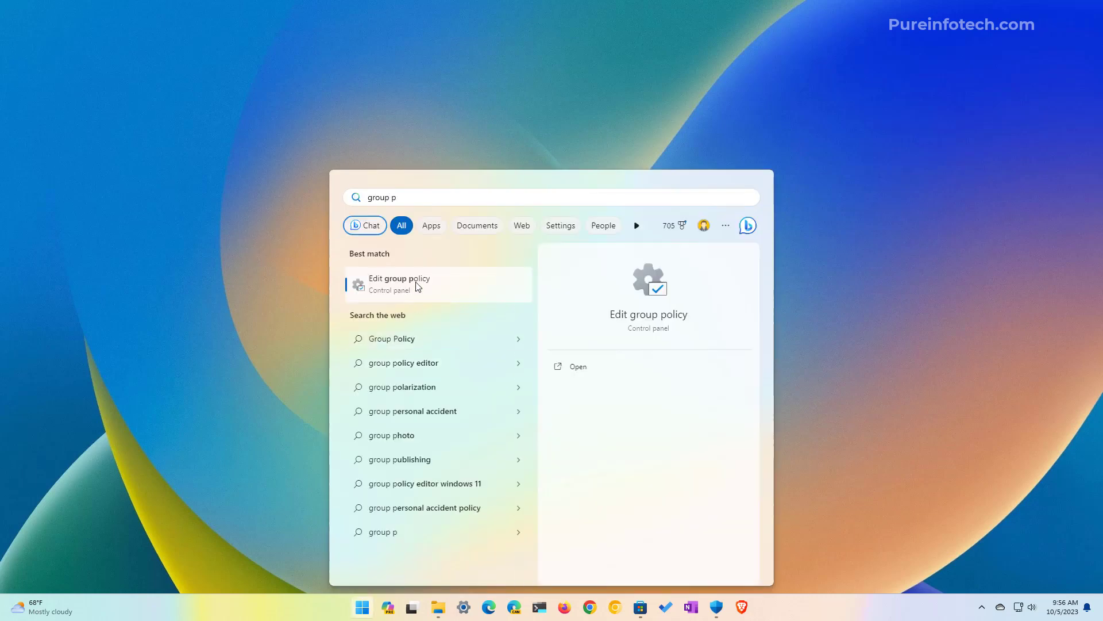
{"action": "left_click", "coordinate": [398, 283]}
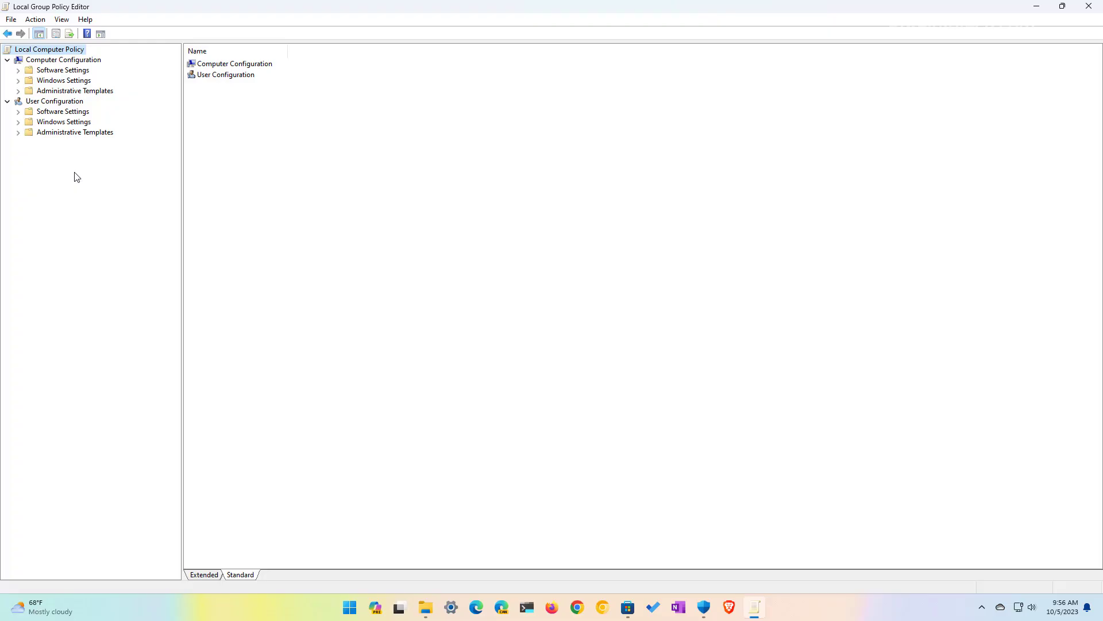
{"action": "left_click", "coordinate": [54, 101]}
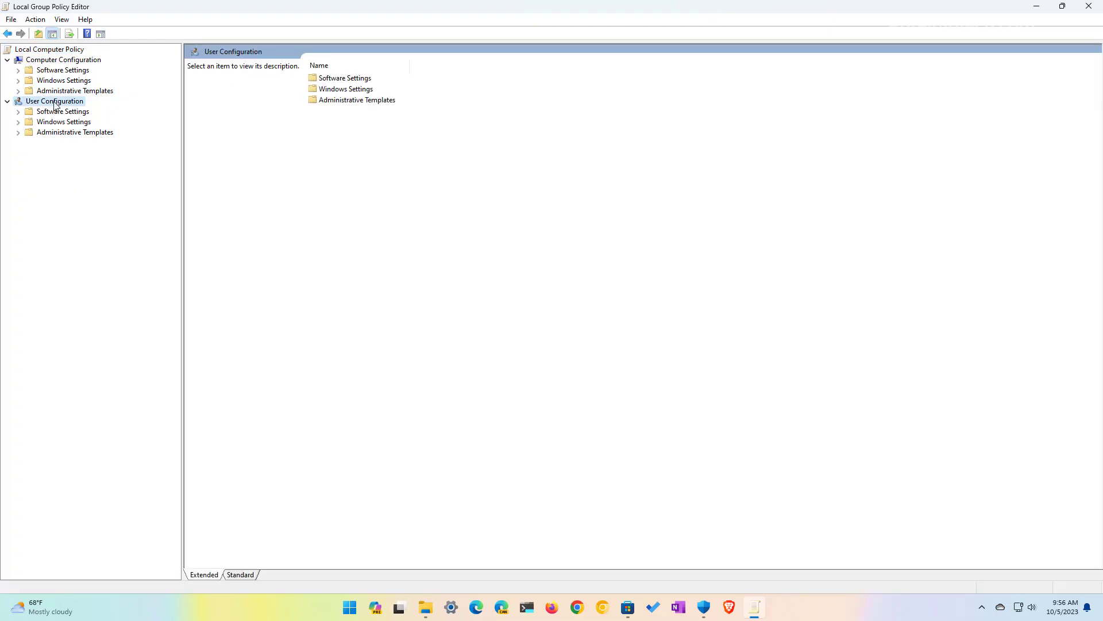
{"action": "left_click", "coordinate": [76, 132]}
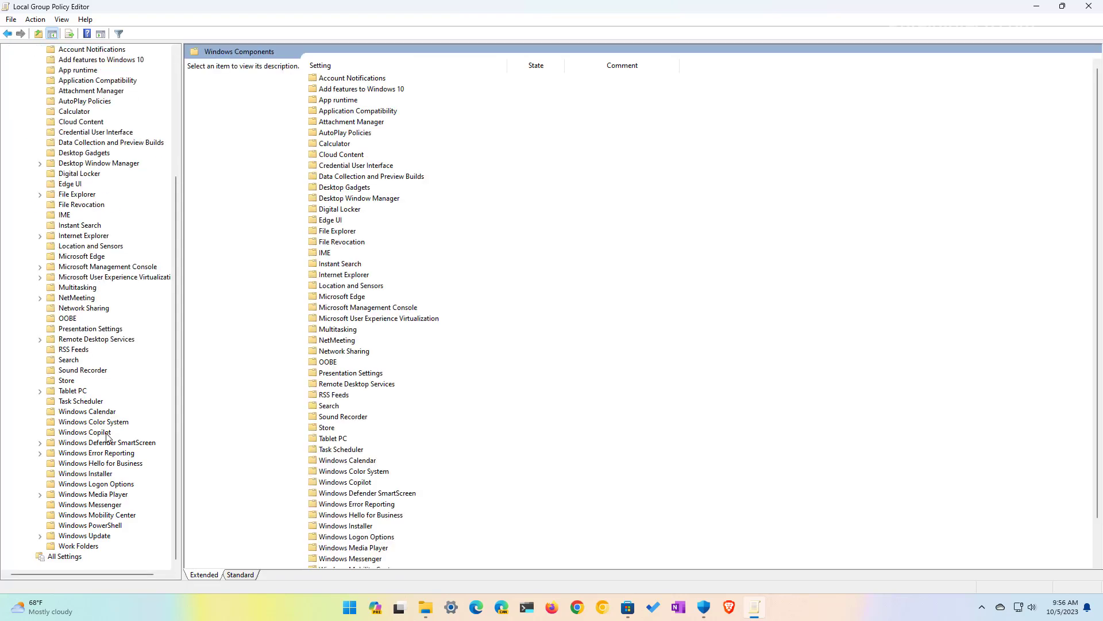
{"action": "left_click", "coordinate": [83, 432]}
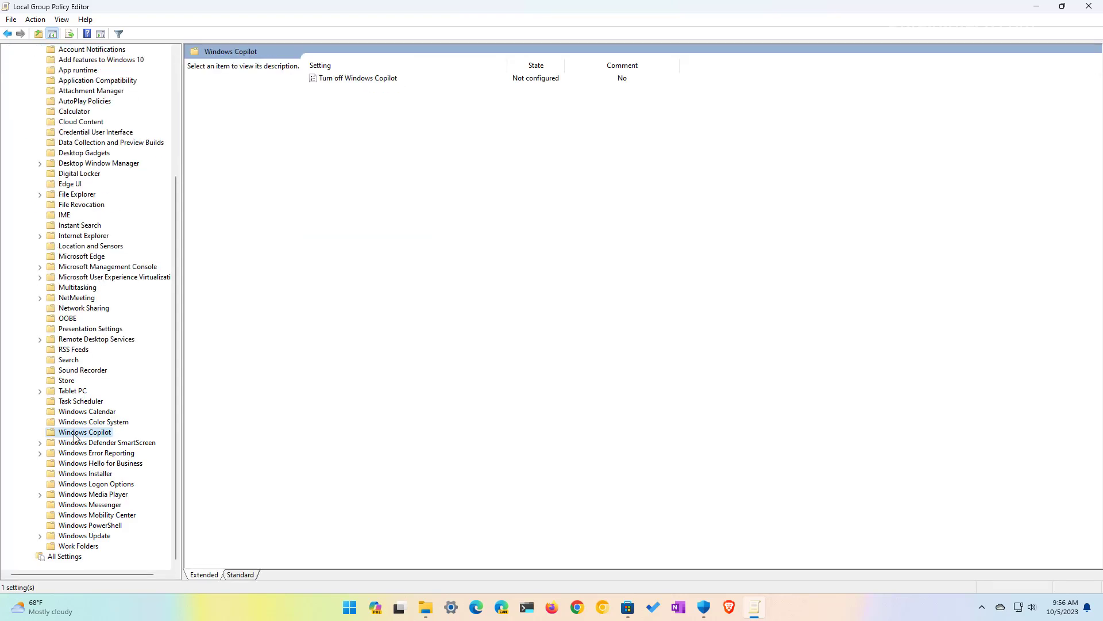
- Set the 'Turn off Windows Copilot' policy to Enabled and confirm
{"action": "left_click", "coordinate": [358, 78]}
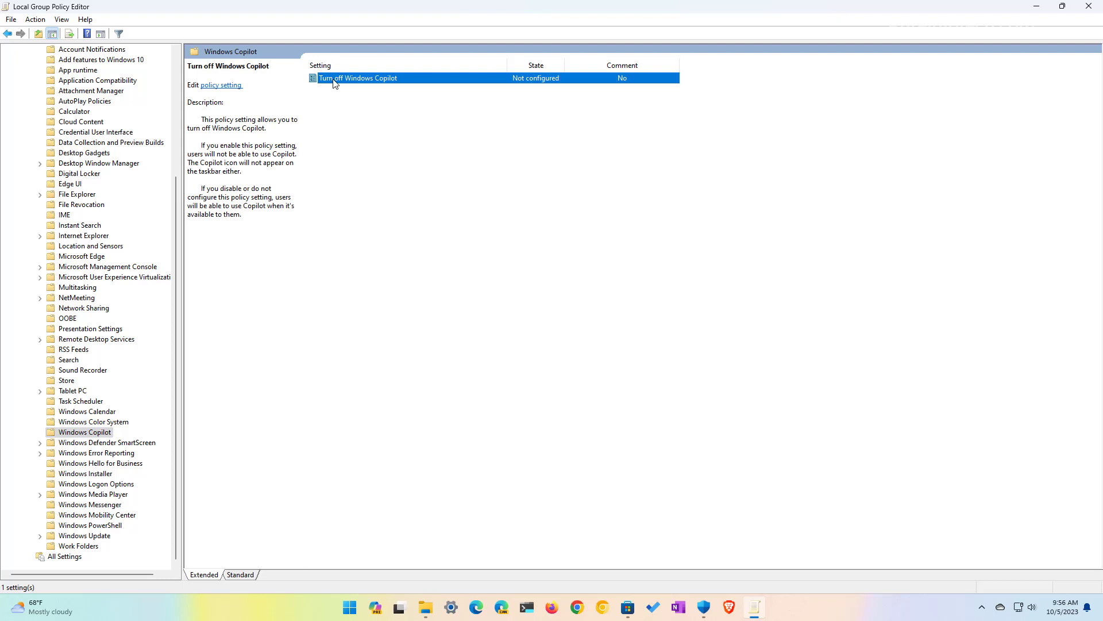
{"action": "double_click", "coordinate": [358, 77]}
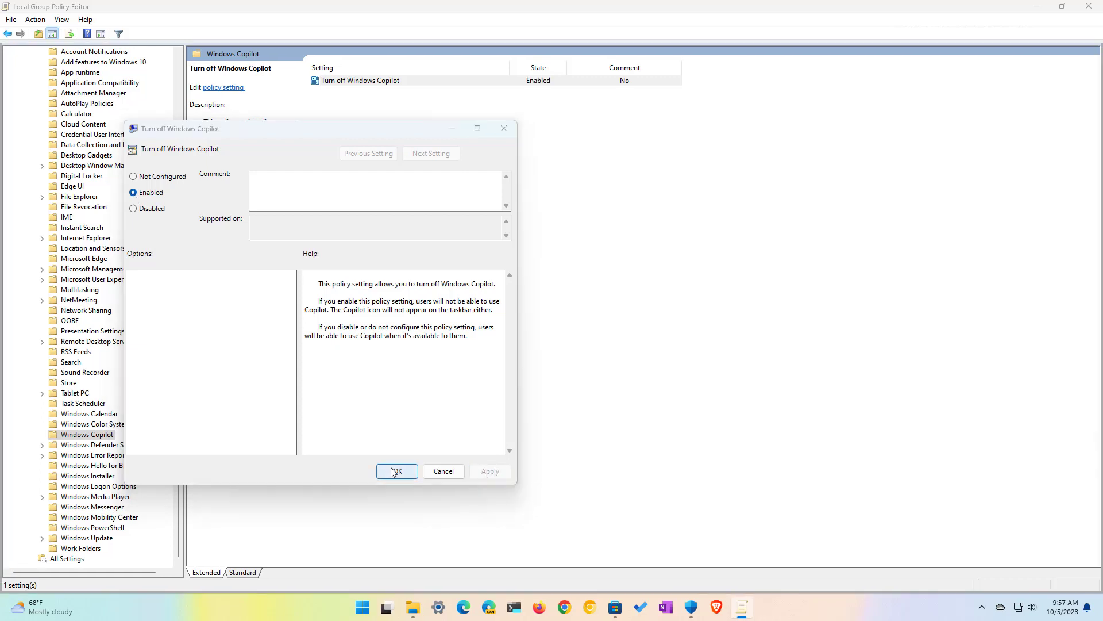
{"action": "left_click", "coordinate": [397, 471]}
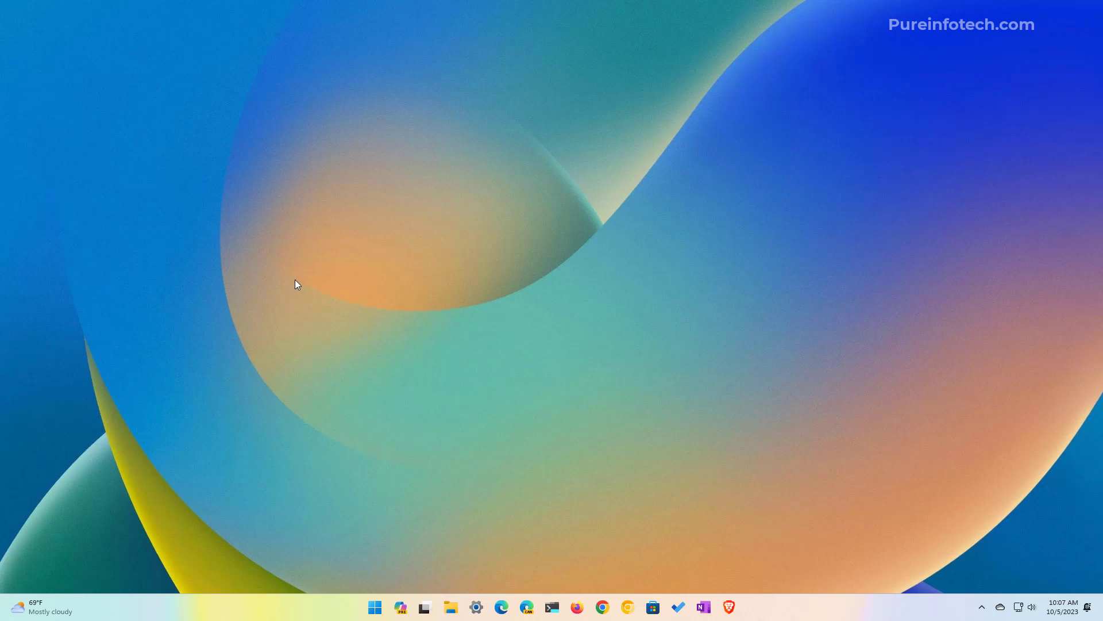
- In Registry Editor, create a WindowsCopilot subkey under the Windows policies key
{"action": "type", "text": "regi"}
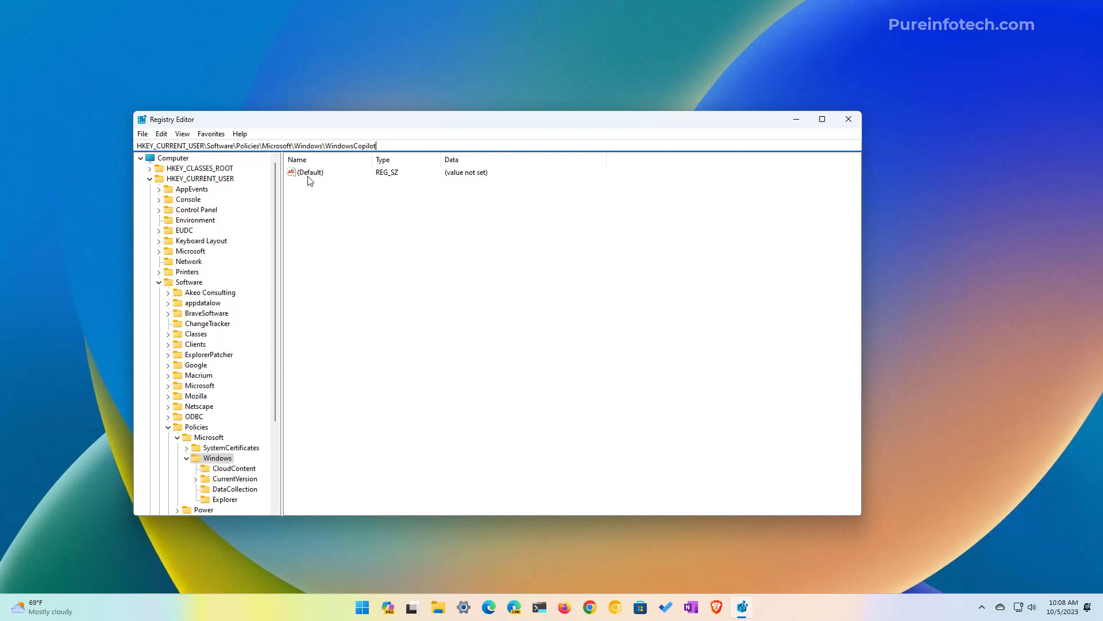
{"action": "key", "text": "Backspace"}
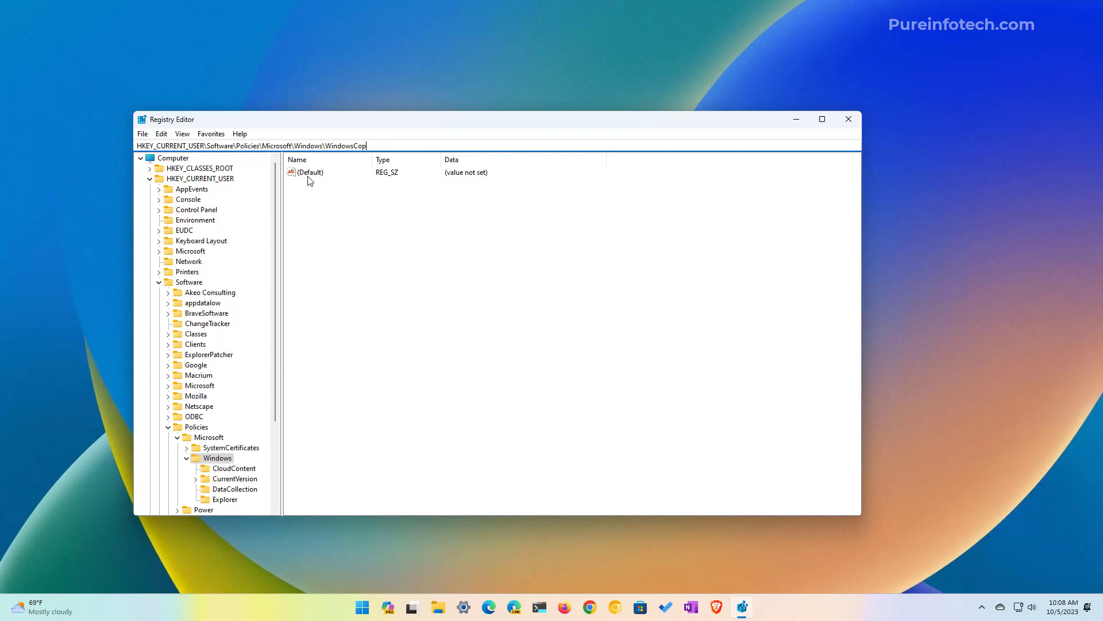
{"action": "key", "text": "Backspace"}
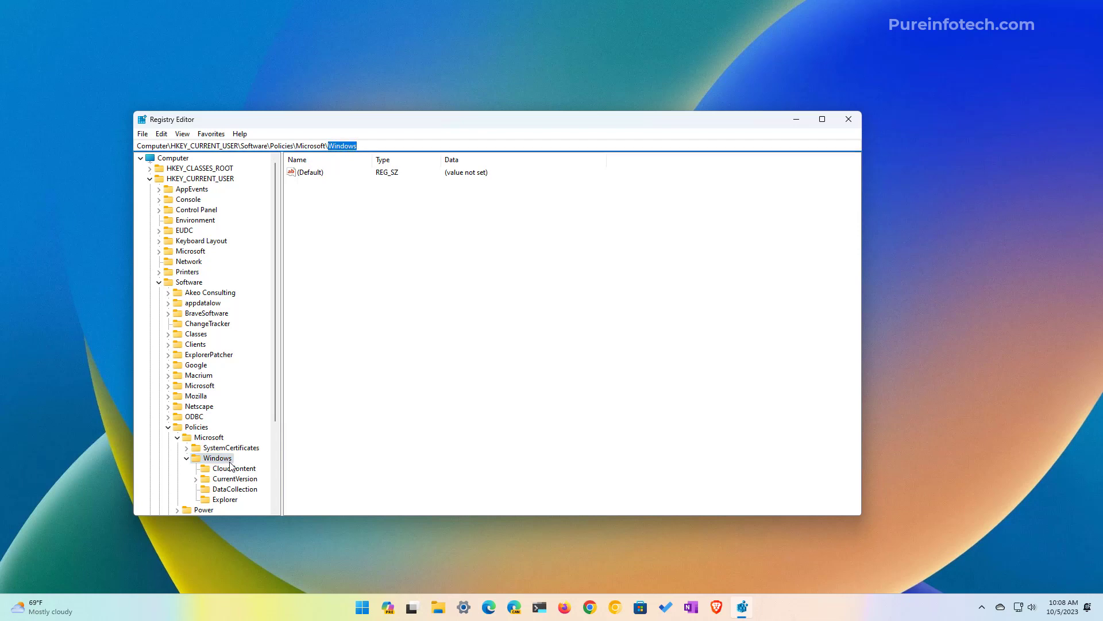
{"action": "right_click", "coordinate": [219, 457]}
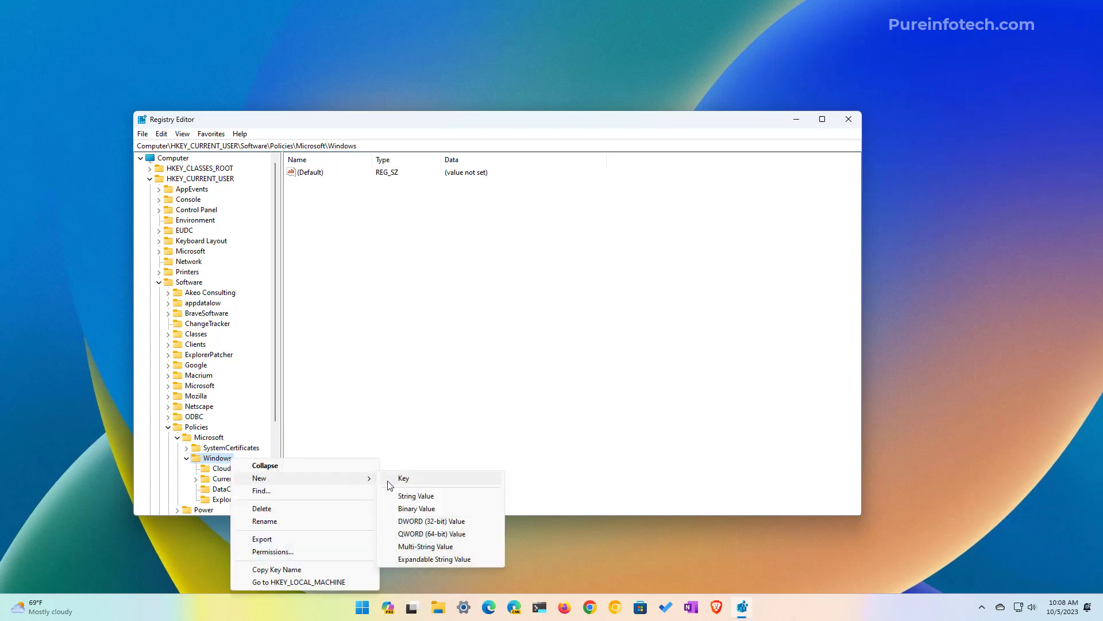
{"action": "left_click", "coordinate": [403, 479]}
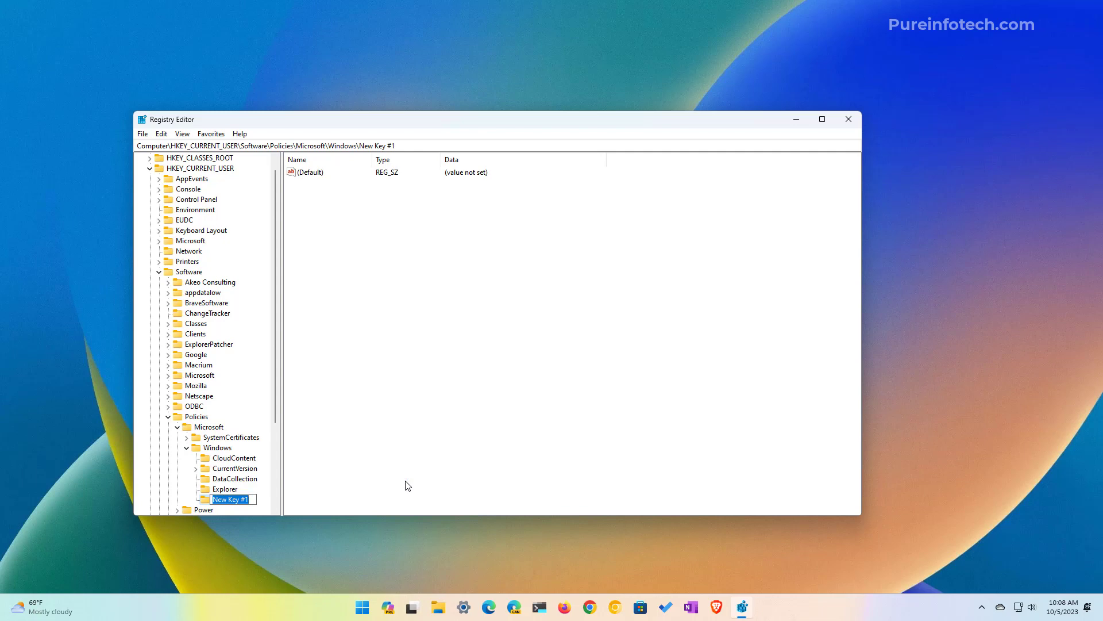
{"action": "type", "text": "WindowsCopilot"}
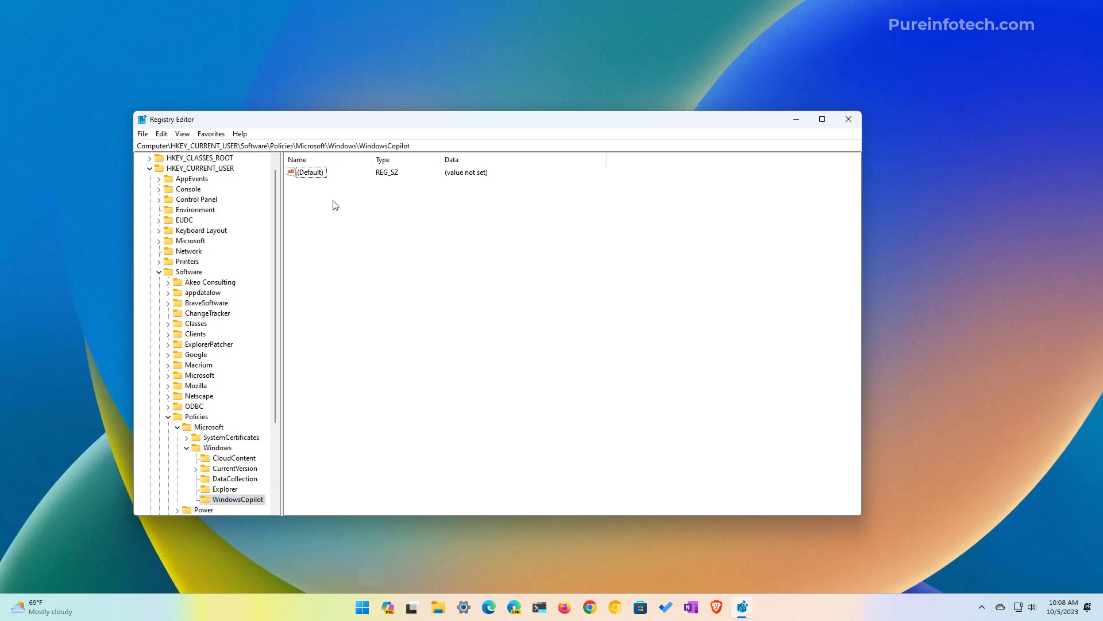
- Add a TurnOffWindowsCopilot 32-bit DWORD and set its value data to 1
{"action": "right_click", "coordinate": [335, 204]}
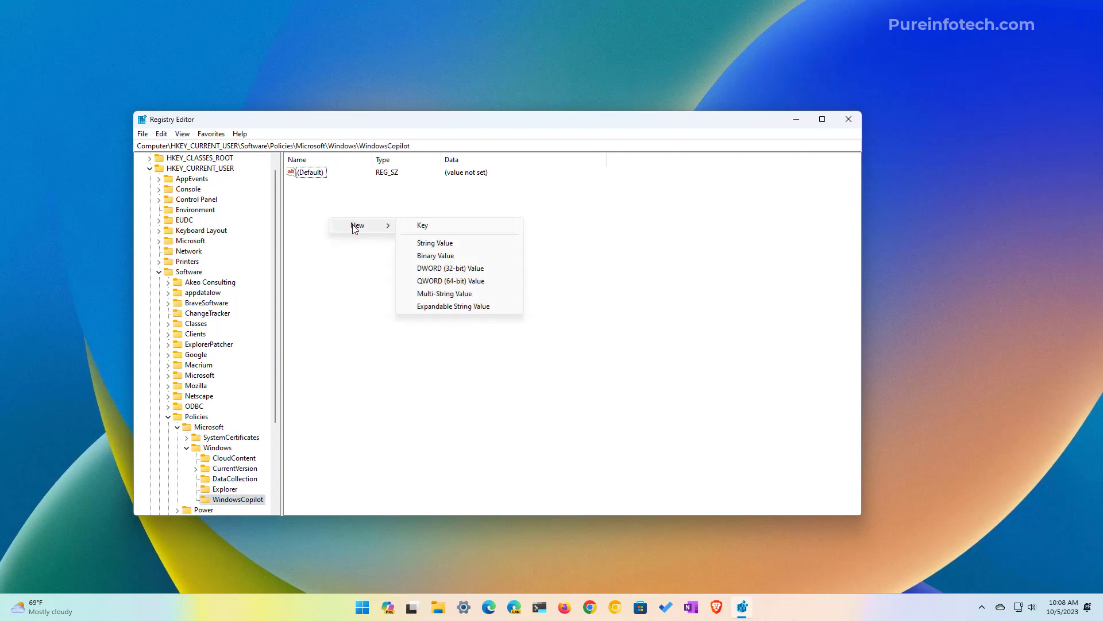
{"action": "mouse_move", "coordinate": [451, 267]}
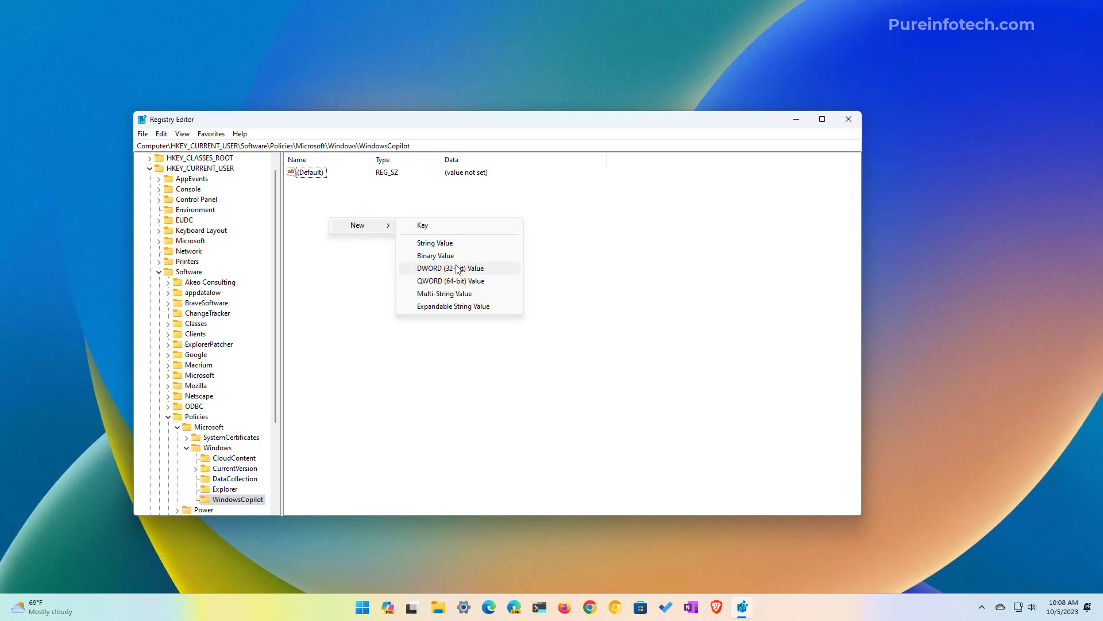
{"action": "mouse_move", "coordinate": [456, 273]}
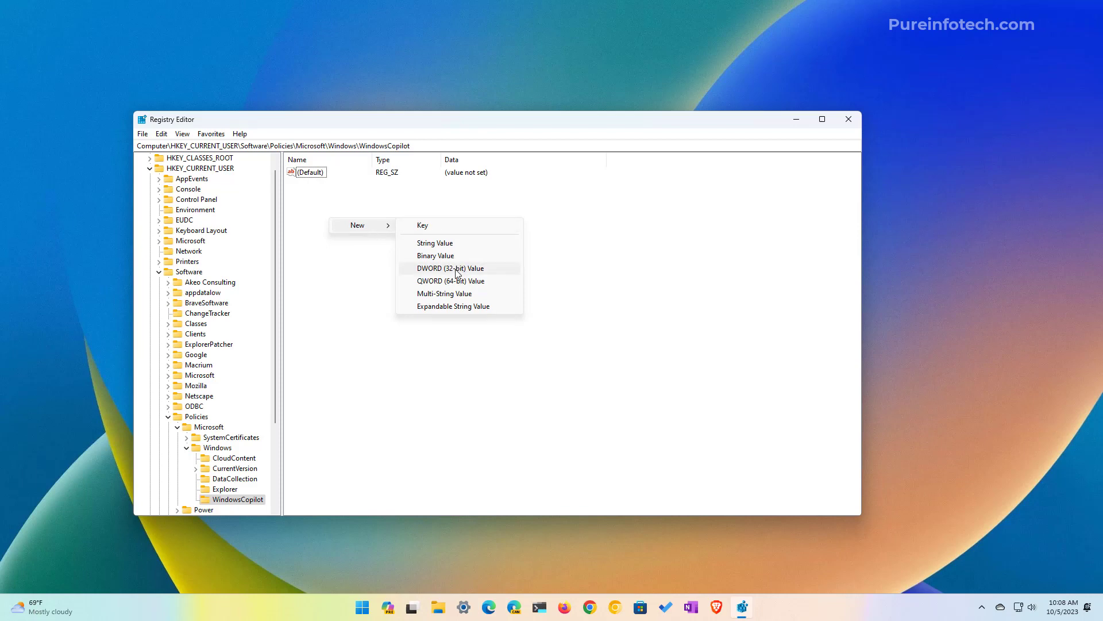
{"action": "left_click", "coordinate": [449, 268]}
{"action": "type", "text": "TurnOffWindowsCopilot"}
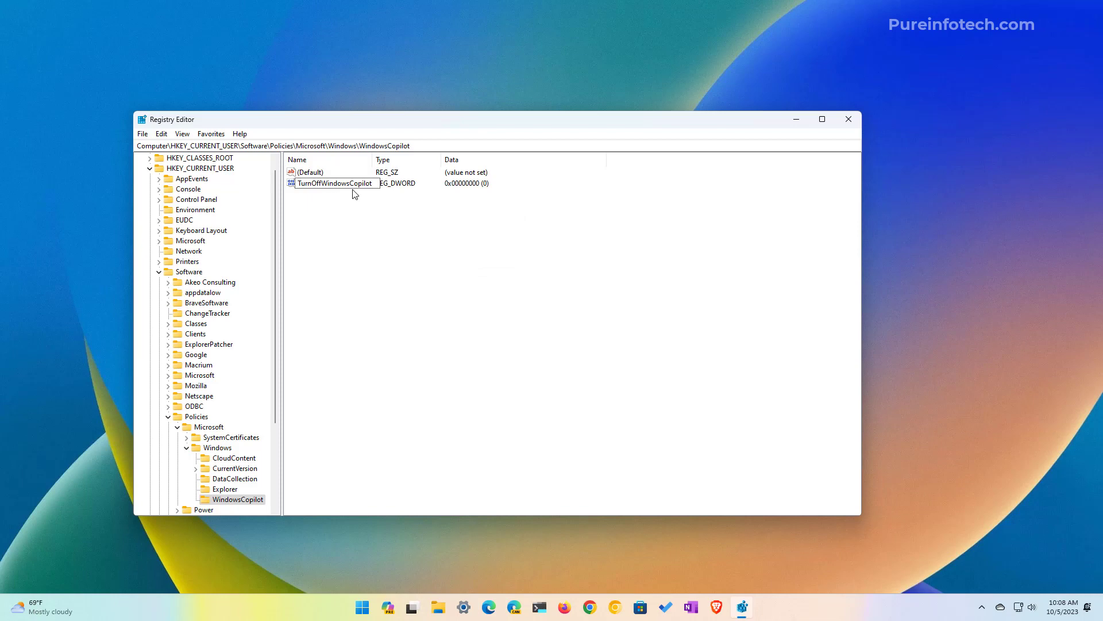
{"action": "left_click", "coordinate": [334, 183]}
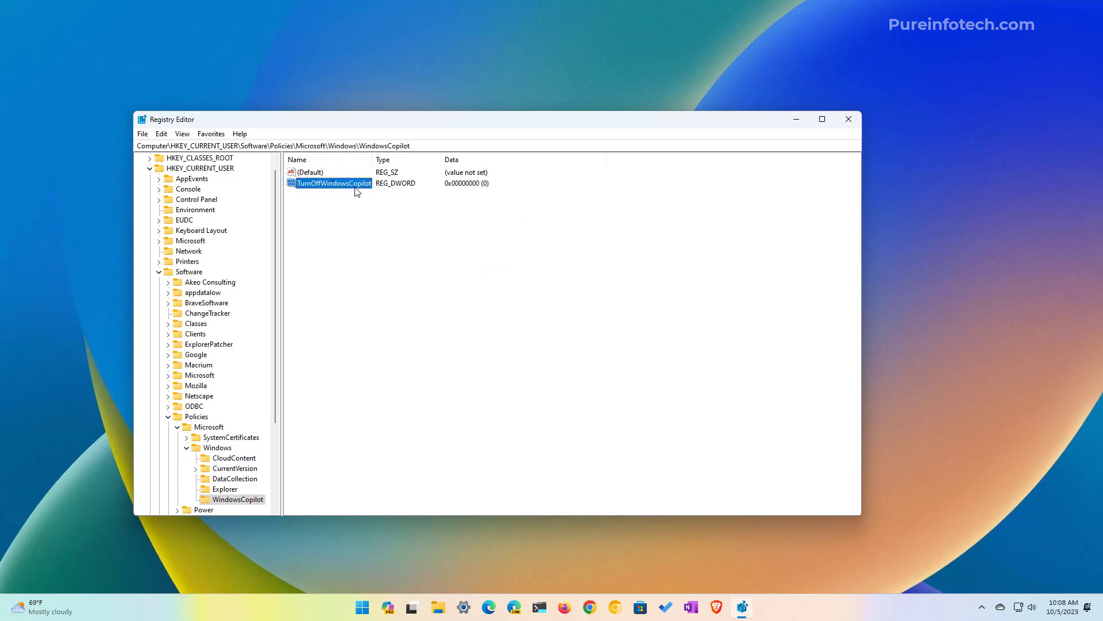
{"action": "double_click", "coordinate": [330, 182]}
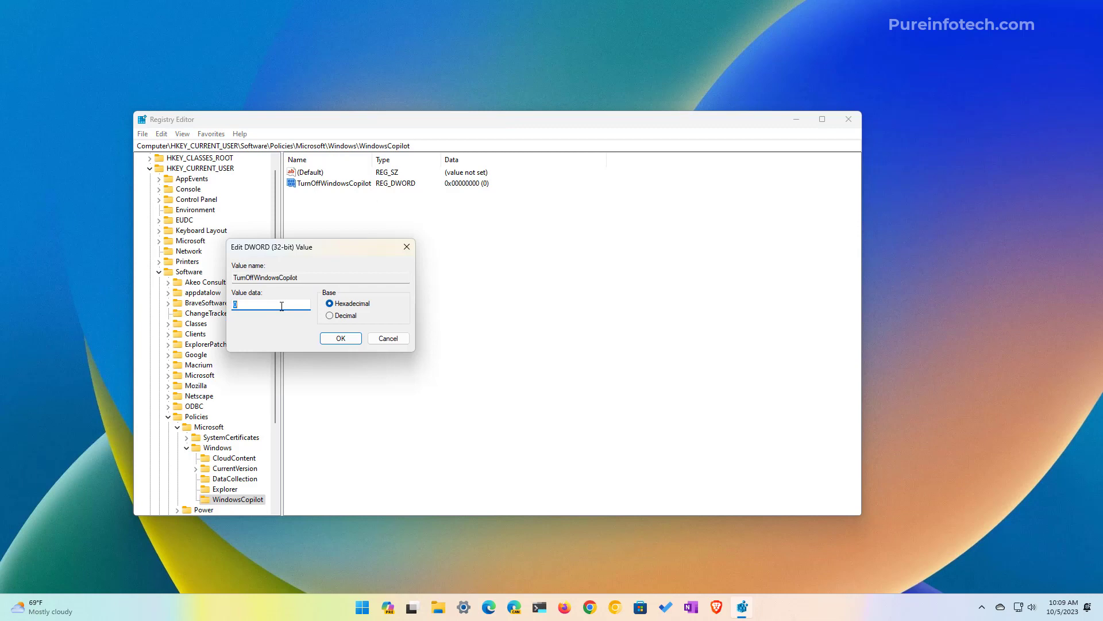
{"action": "type", "text": "1"}
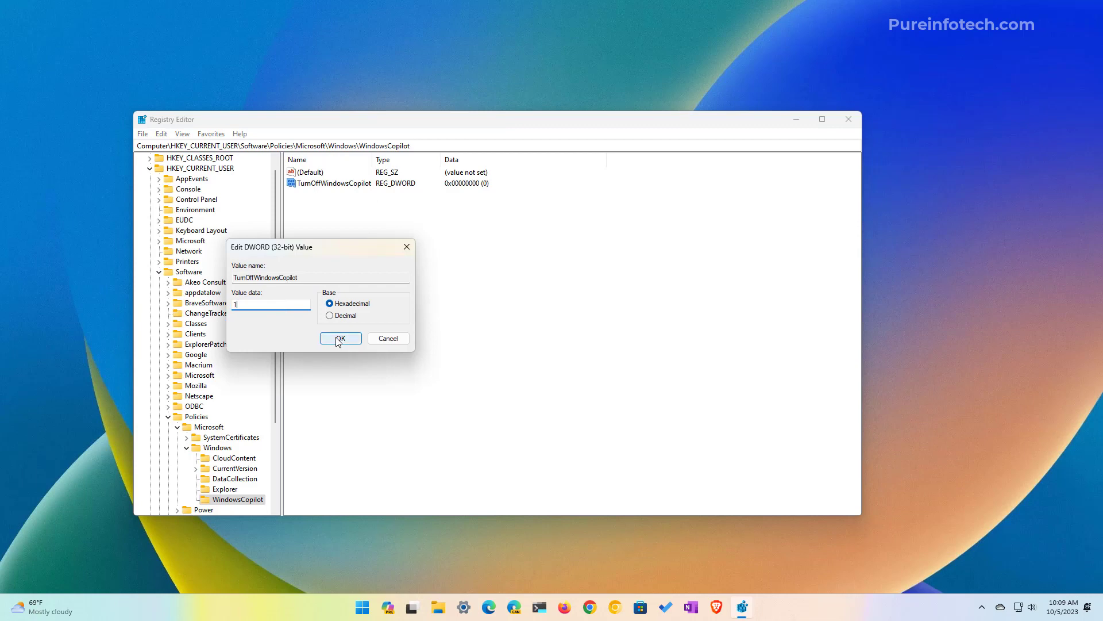
{"action": "left_click", "coordinate": [341, 338]}
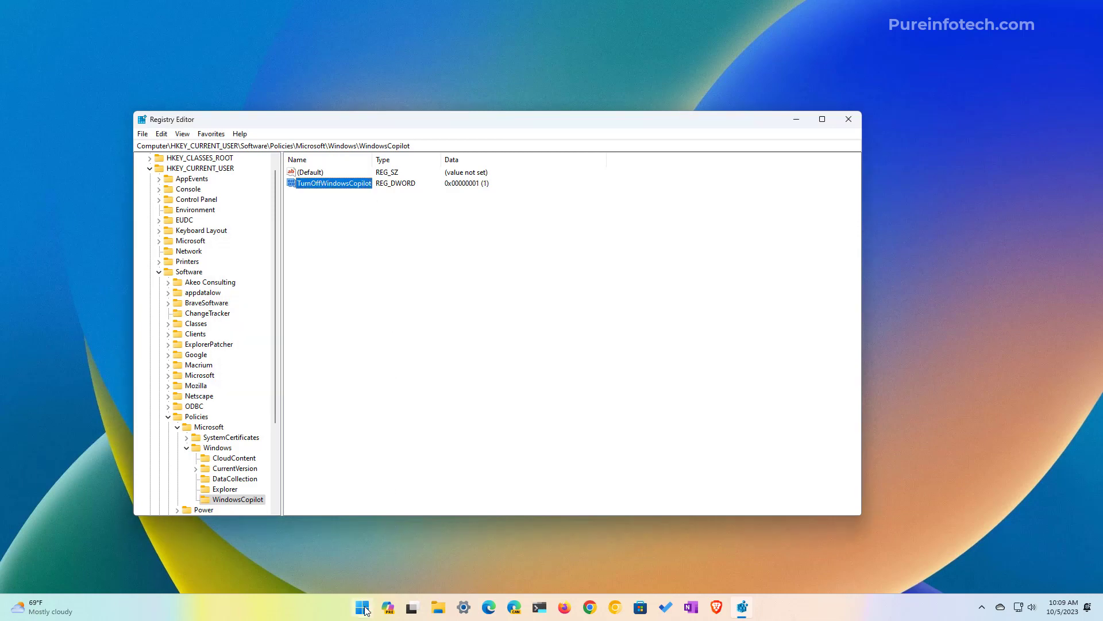
{"action": "left_click", "coordinate": [362, 607]}
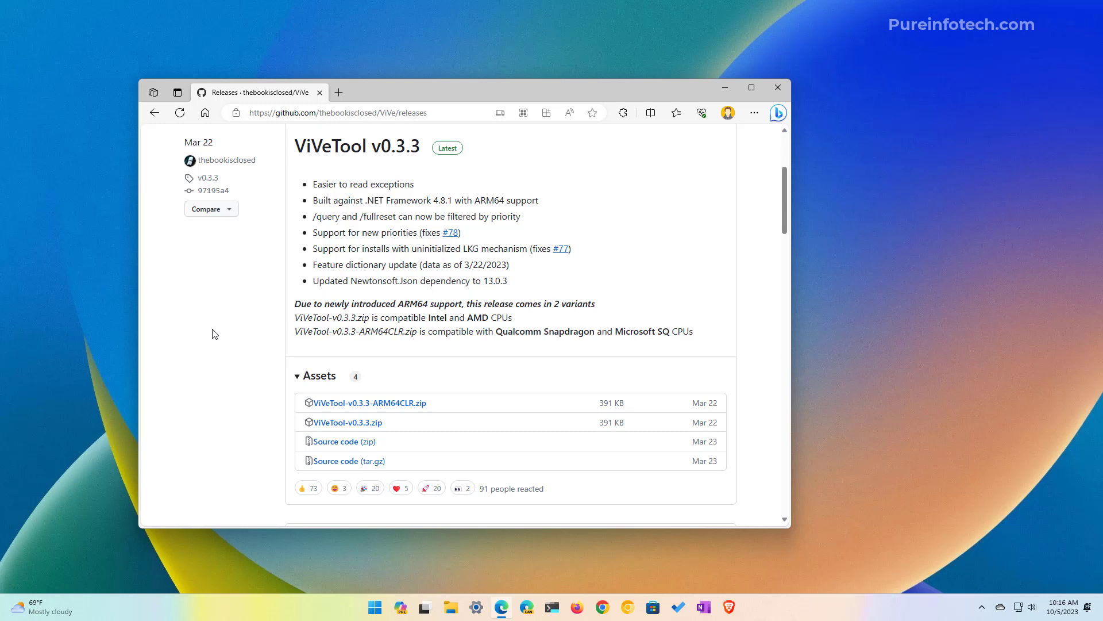
- Download ViVeTool-v0.3.3.zip from the GitHub release and show it in its folder
{"action": "left_click", "coordinate": [338, 112]}
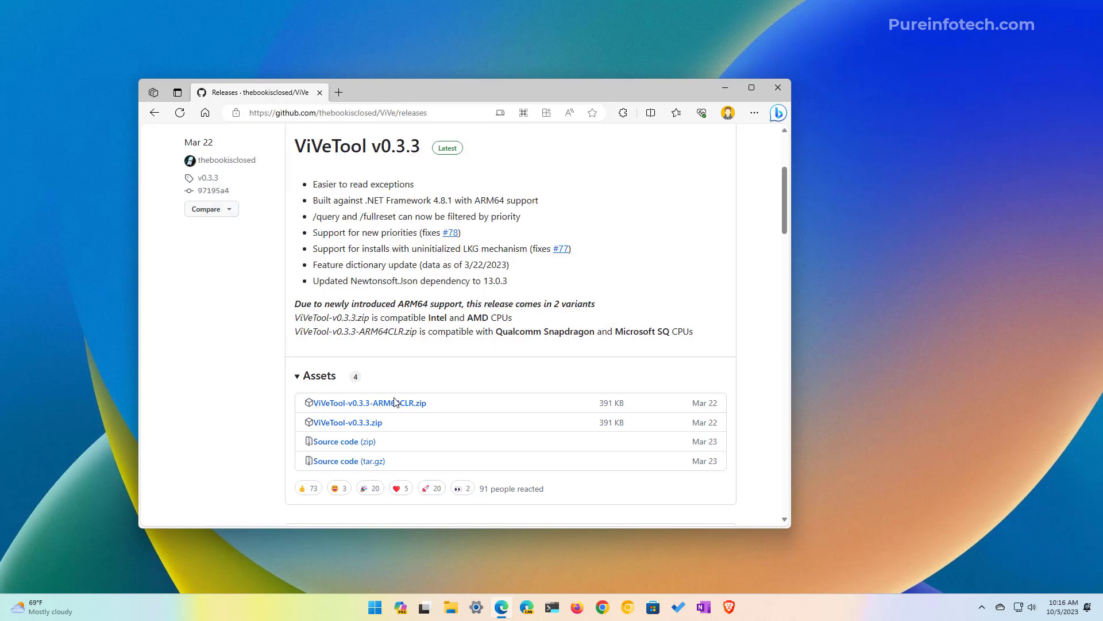
{"action": "mouse_move", "coordinate": [347, 422]}
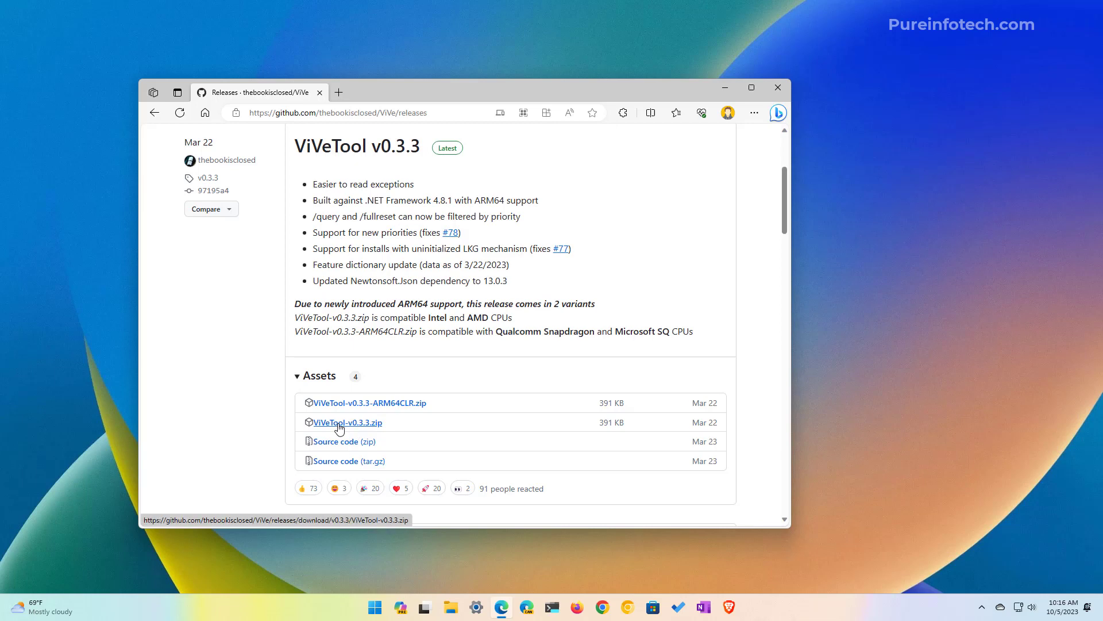
{"action": "left_click", "coordinate": [347, 422]}
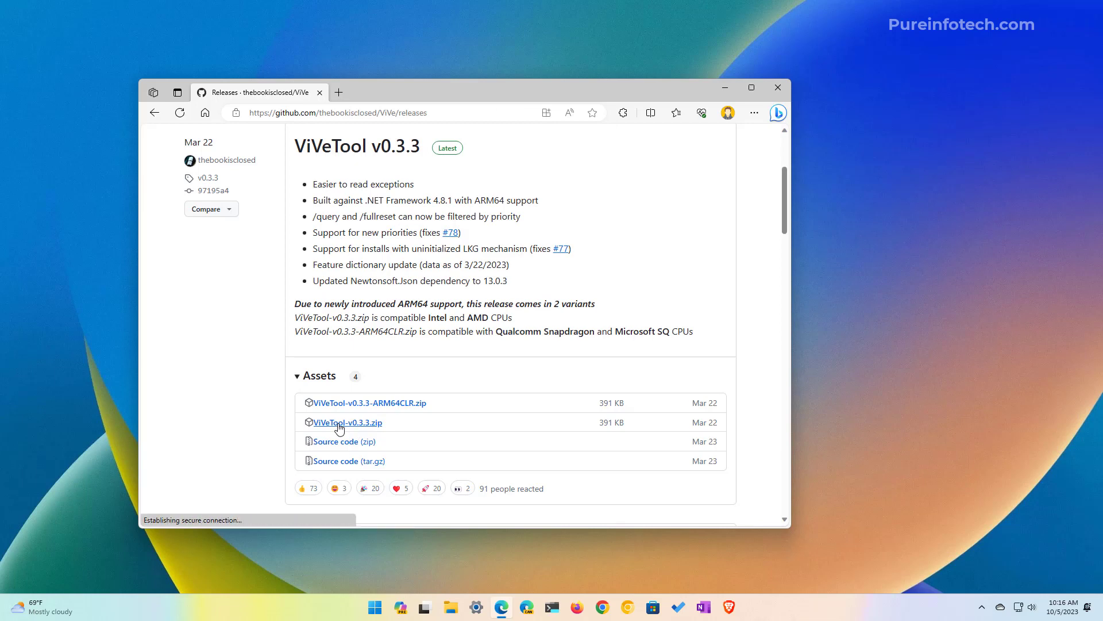
{"action": "left_click", "coordinate": [347, 422]}
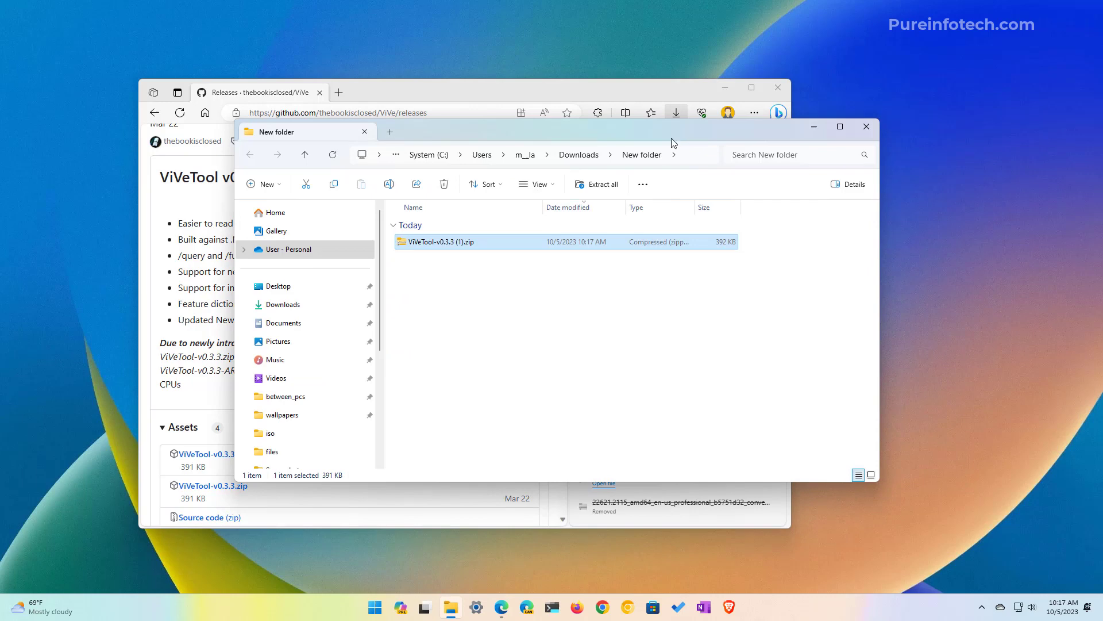
{"action": "mouse_move", "coordinate": [513, 242]}
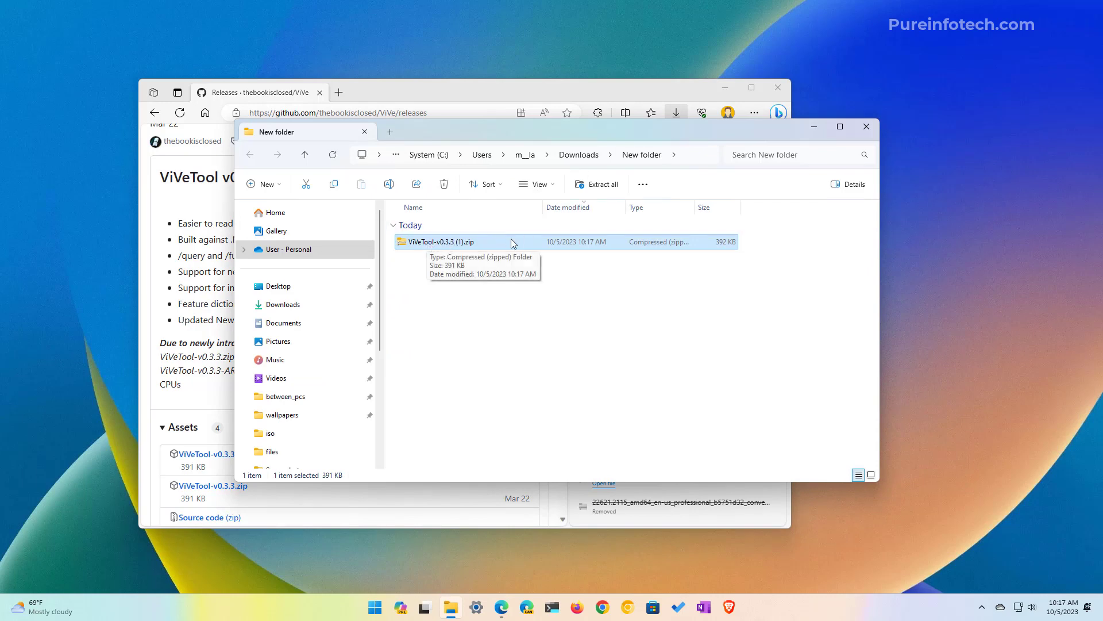
{"action": "mouse_move", "coordinate": [602, 183]}
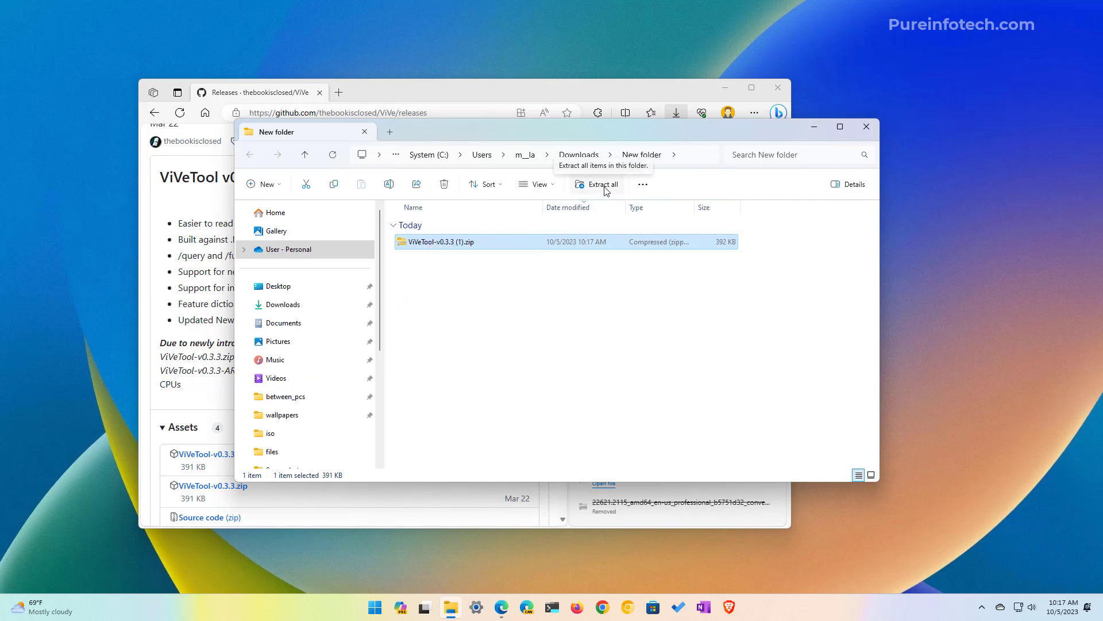
- Extract the ViVeTool zip, locate the vivetool folder on C:, and minimize Explorer
{"action": "left_click", "coordinate": [601, 183]}
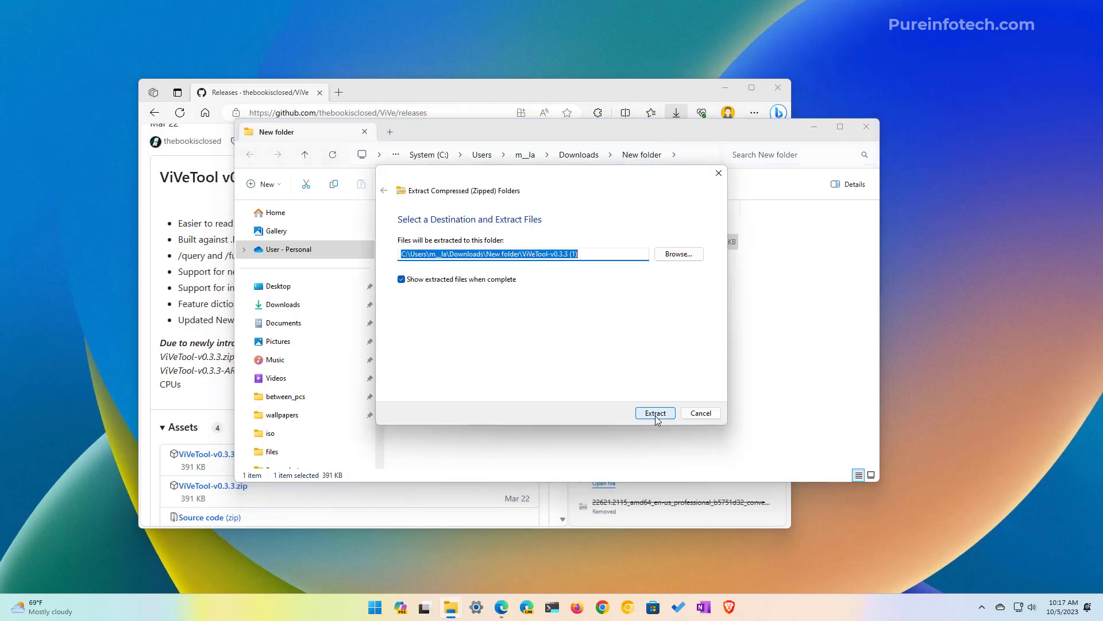
{"action": "left_click", "coordinate": [654, 412]}
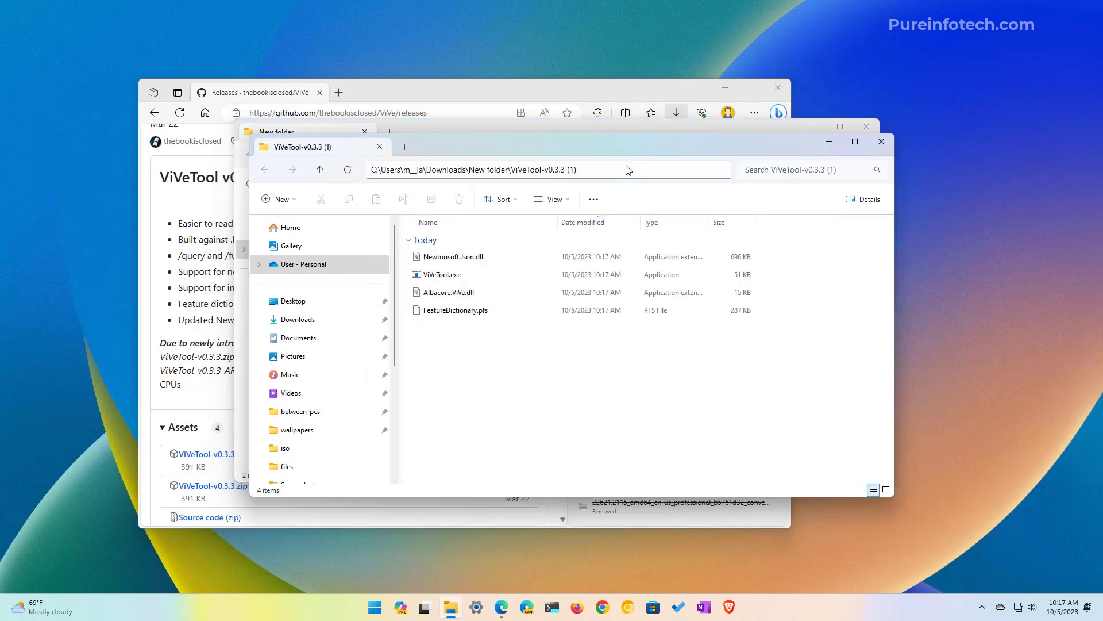
{"action": "left_click", "coordinate": [493, 170]}
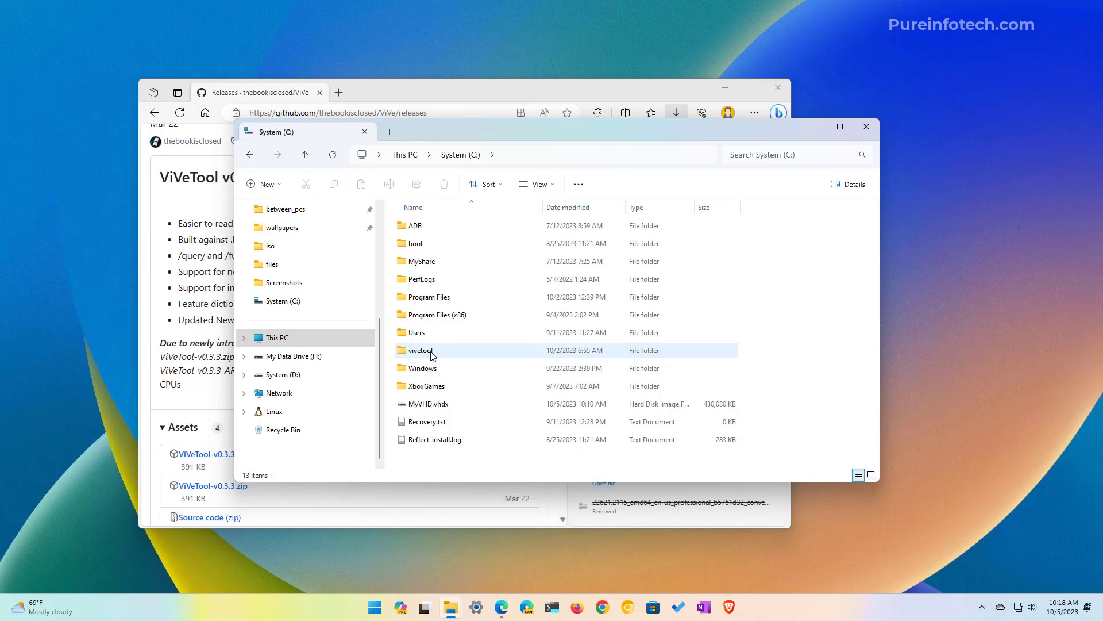
{"action": "left_click", "coordinate": [420, 349]}
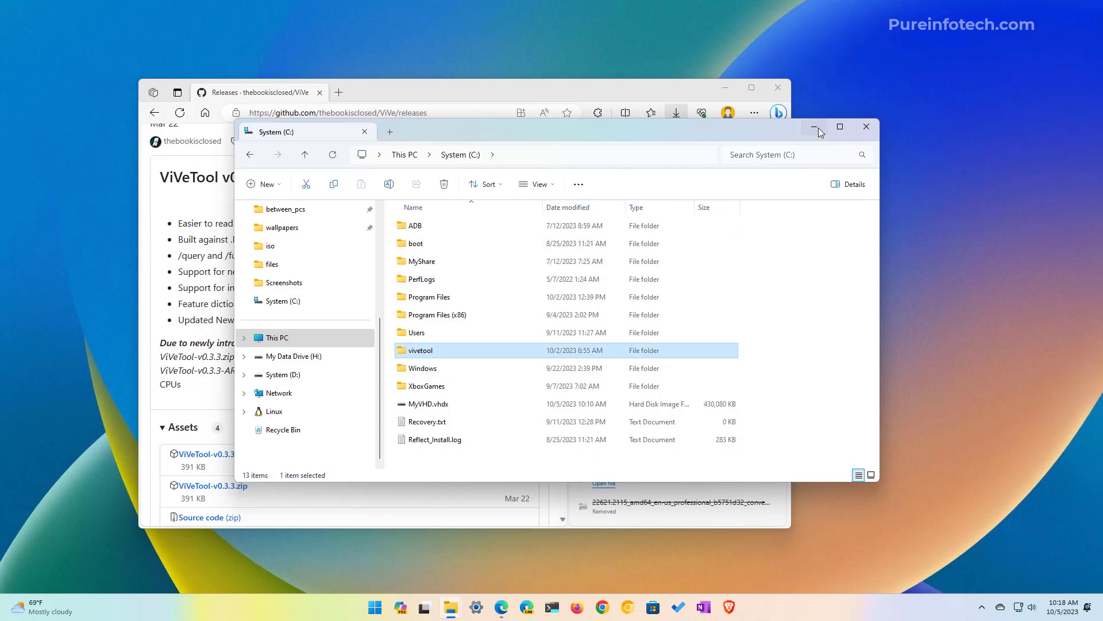
{"action": "left_click", "coordinate": [375, 607]}
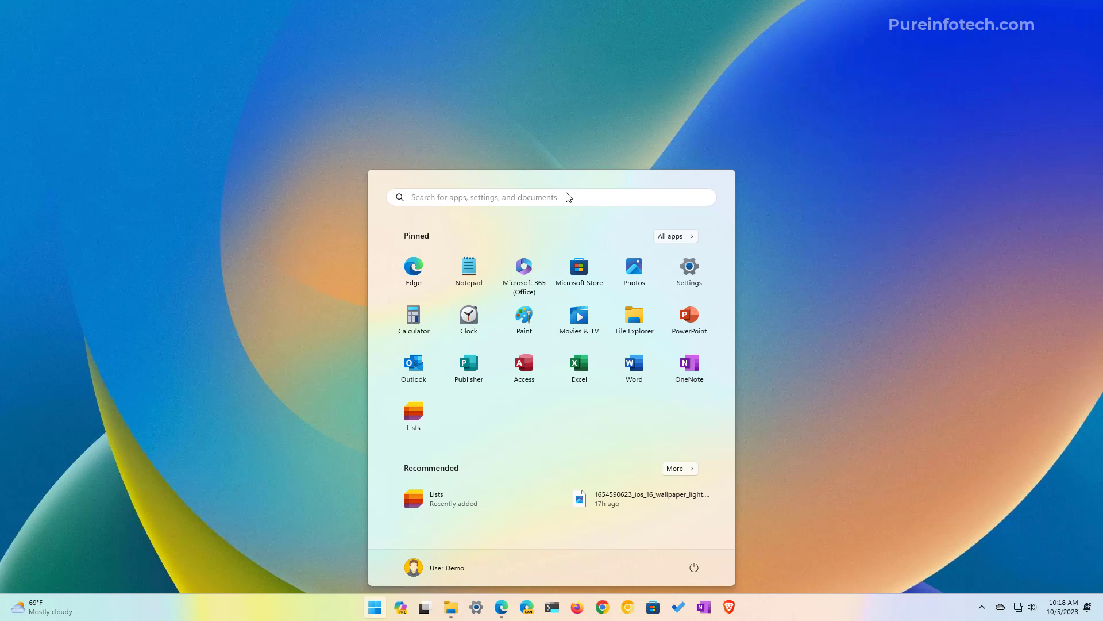
- Start Terminal Preview as administrator and approve the UAC prompt
{"action": "type", "text": "ter"}
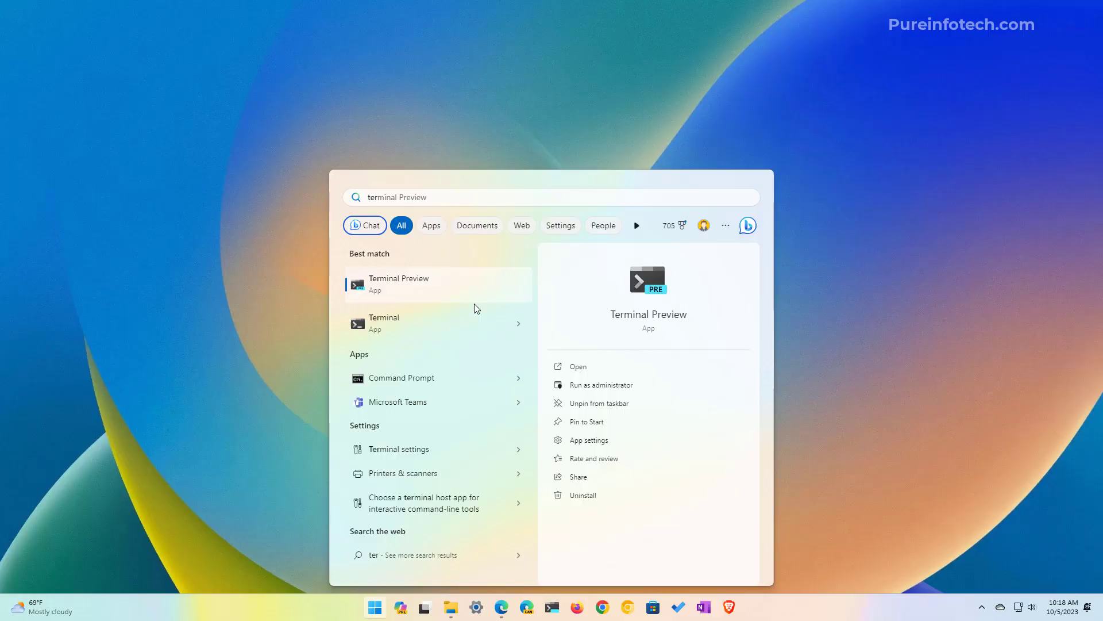
{"action": "left_click", "coordinate": [600, 384]}
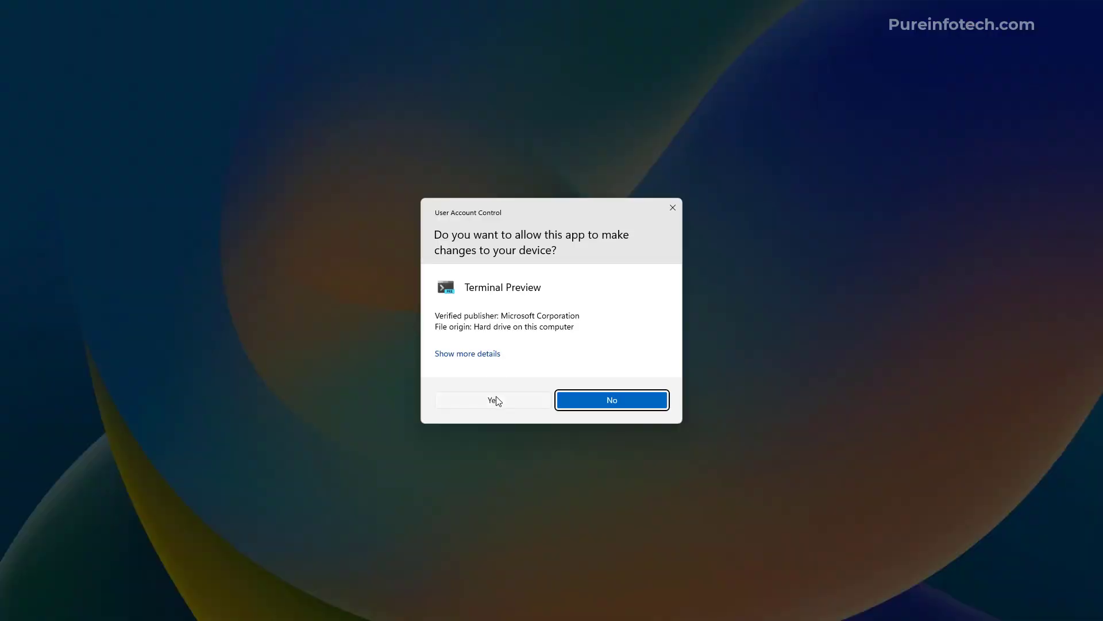
{"action": "left_click", "coordinate": [492, 400]}
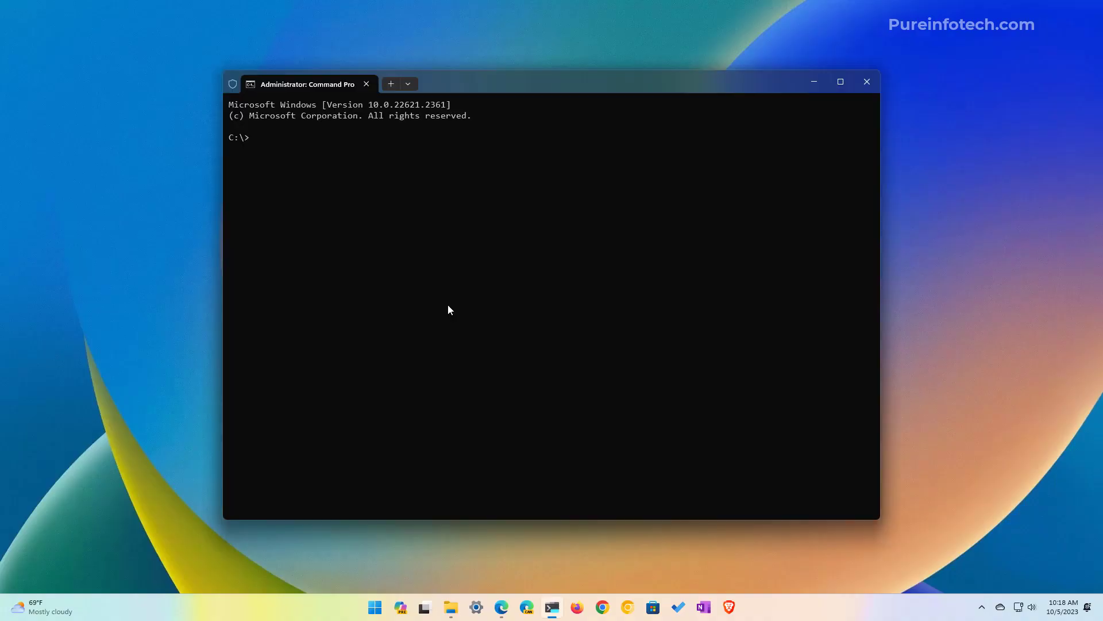
- Run vivetool /disable for IDs 44774629,44776738,44850061,42105254,41655236, then draft the matching enable command
{"action": "type", "text": "cd vivetool"}
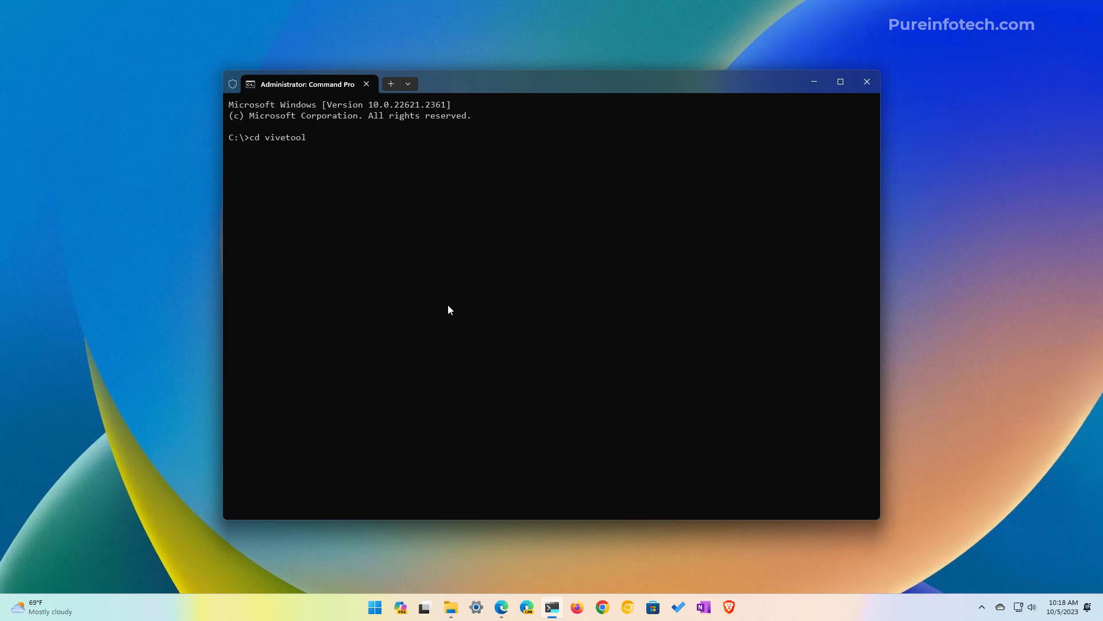
{"action": "type", "text": "vivetool /disable /id:44774629,44776738,44850061,42105254,41655236"}
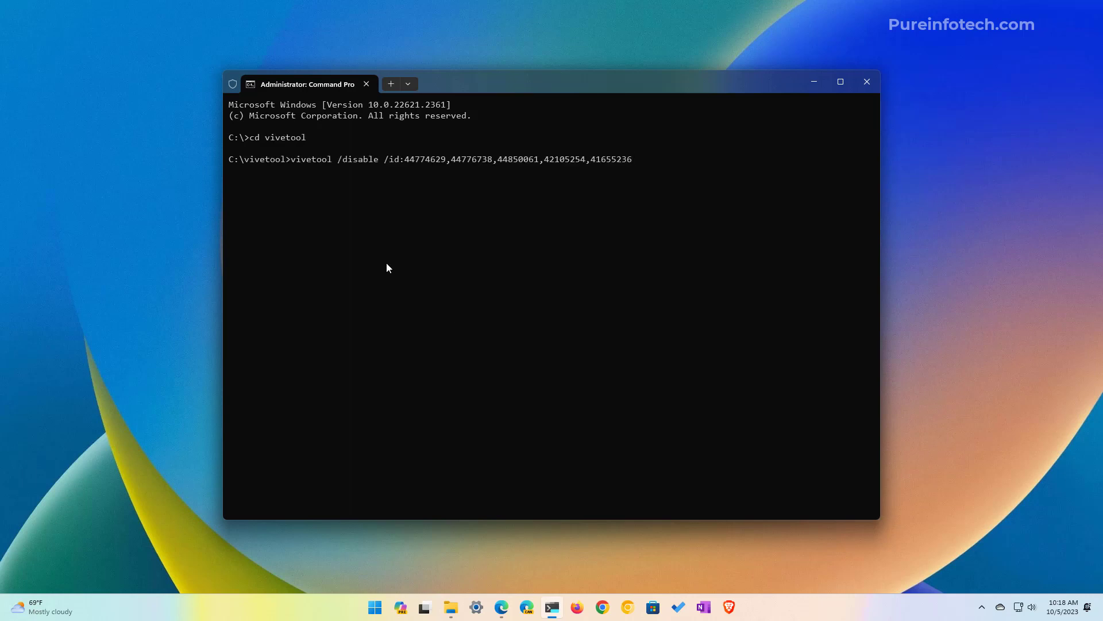
{"action": "mouse_move", "coordinate": [393, 179]}
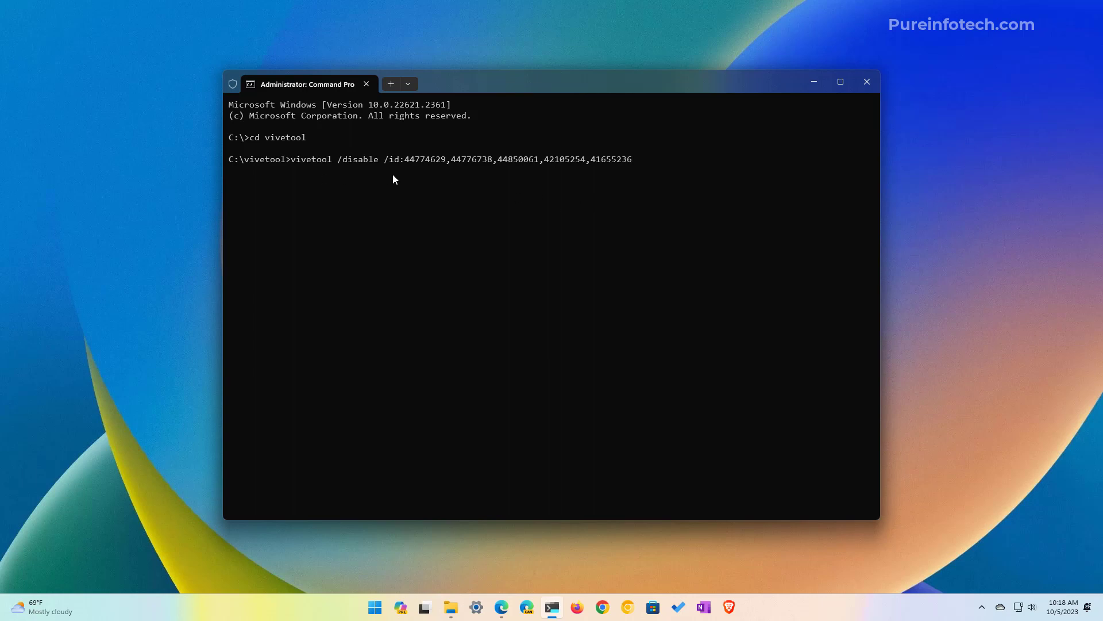
{"action": "mouse_move", "coordinate": [471, 301]}
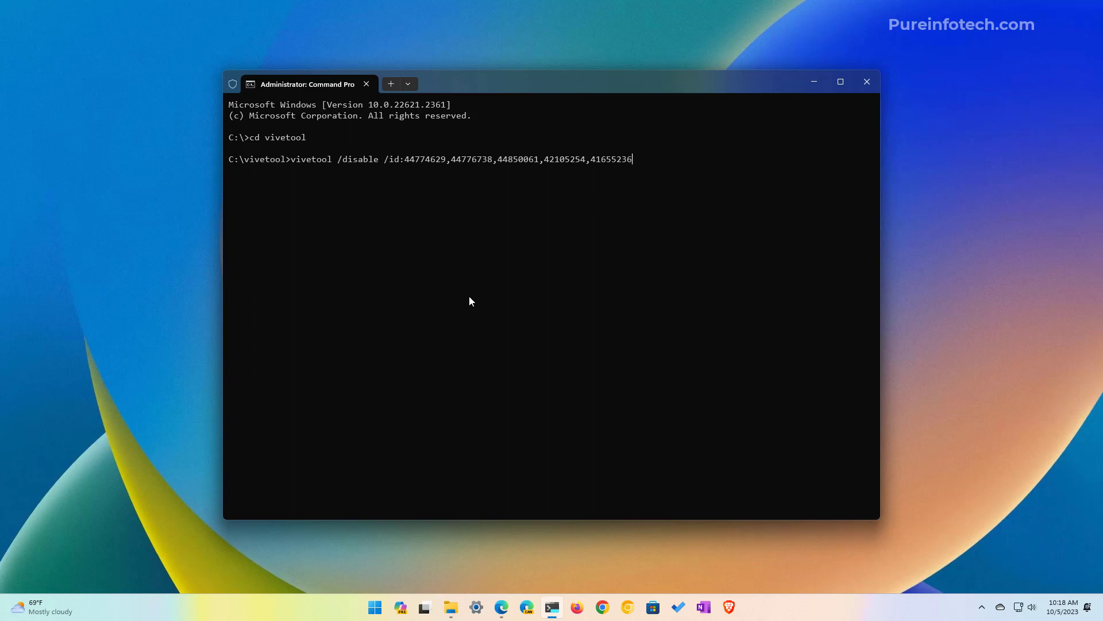
{"action": "key", "text": "Return"}
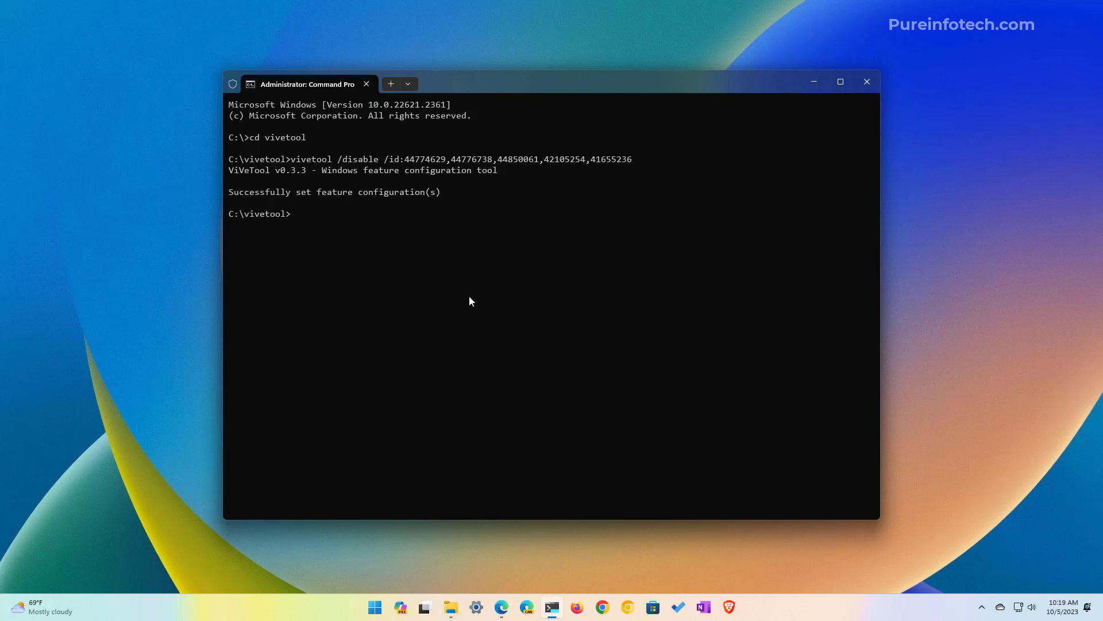
{"action": "type", "text": "vivetool /disable /id:44774629,44776738,44850061,42105254,41655236"}
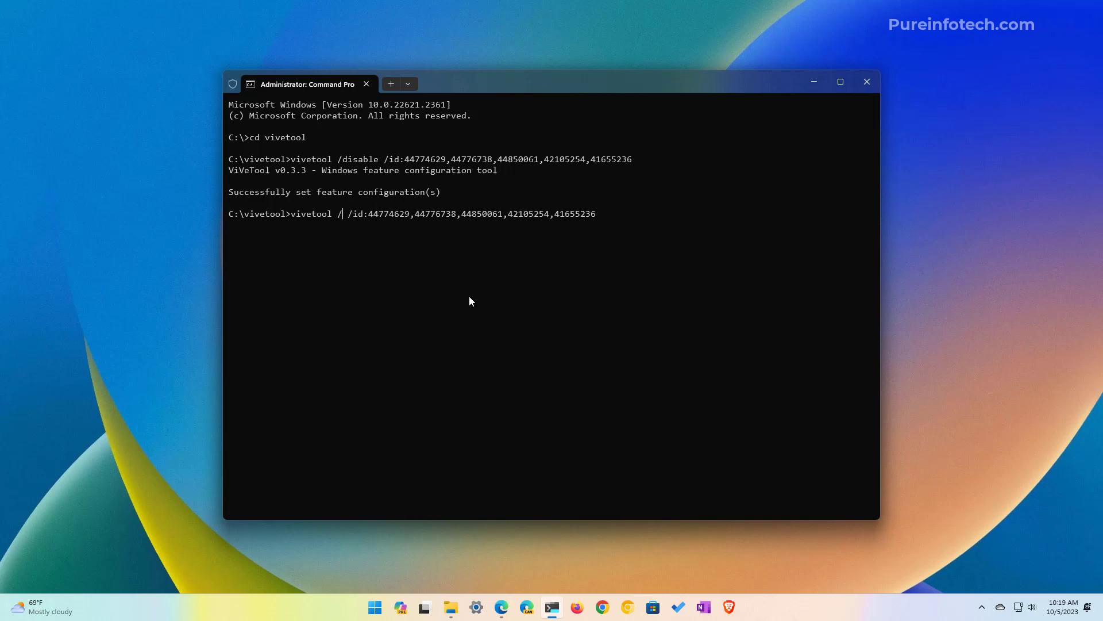
{"action": "type", "text": "enable"}
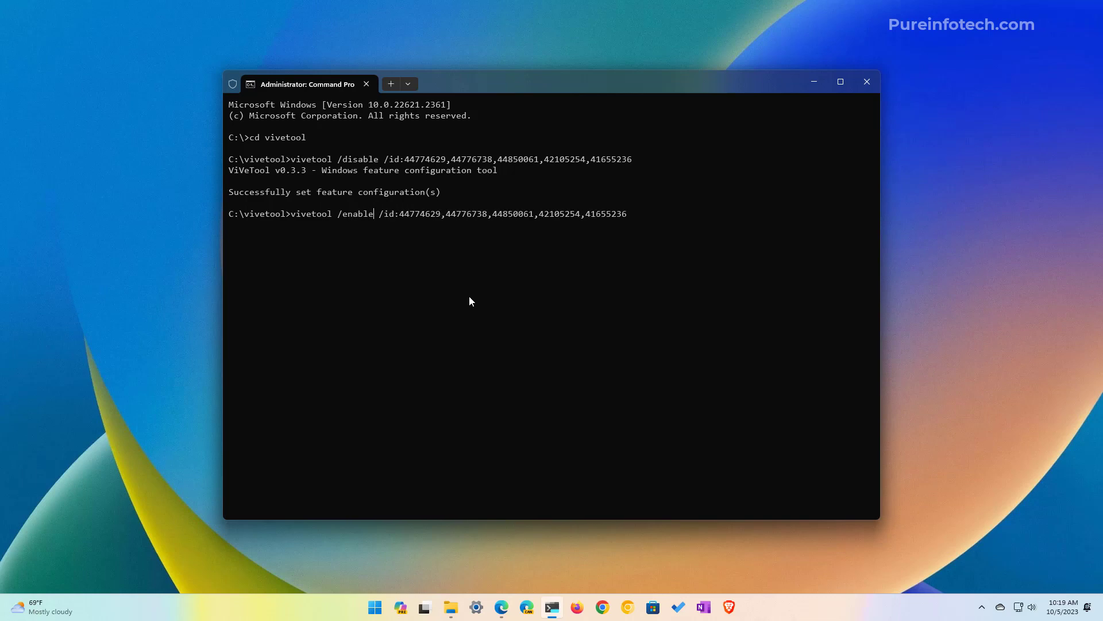
{"action": "mouse_move", "coordinate": [455, 320]}
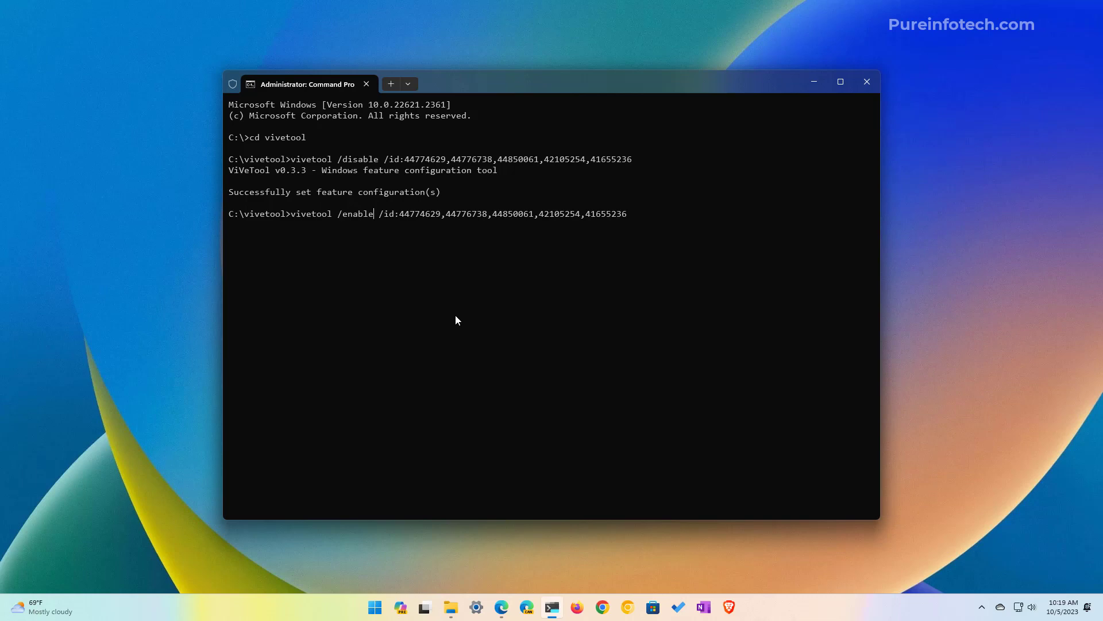